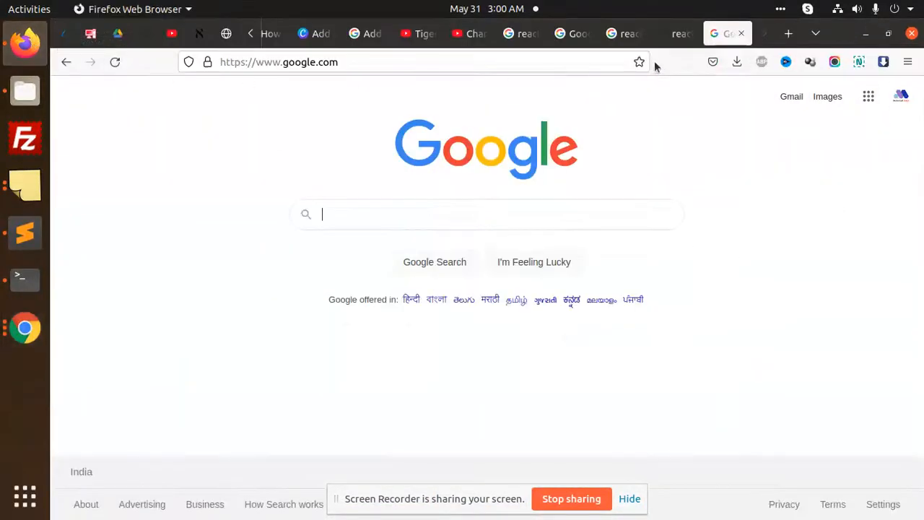
mouse_move(548, 181)
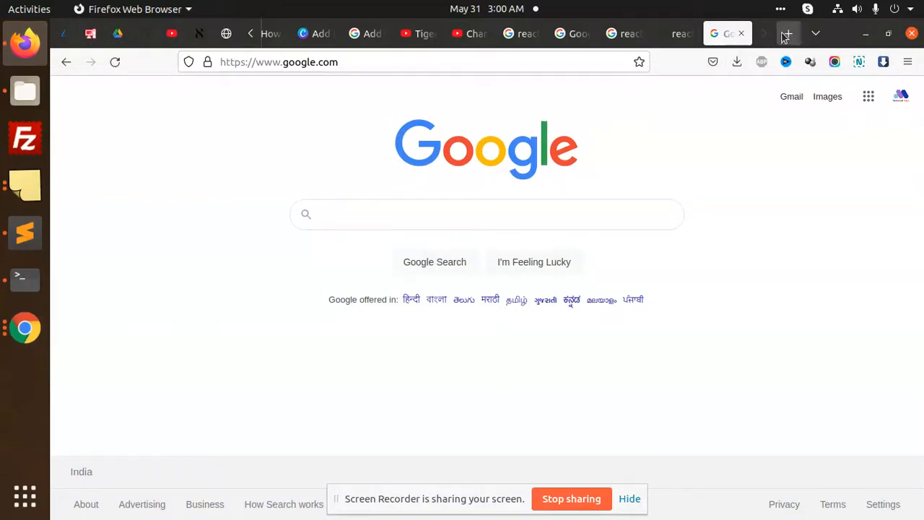
Load the local Magento Luma storefront at localhost/ in a new browser tab
click(786, 33)
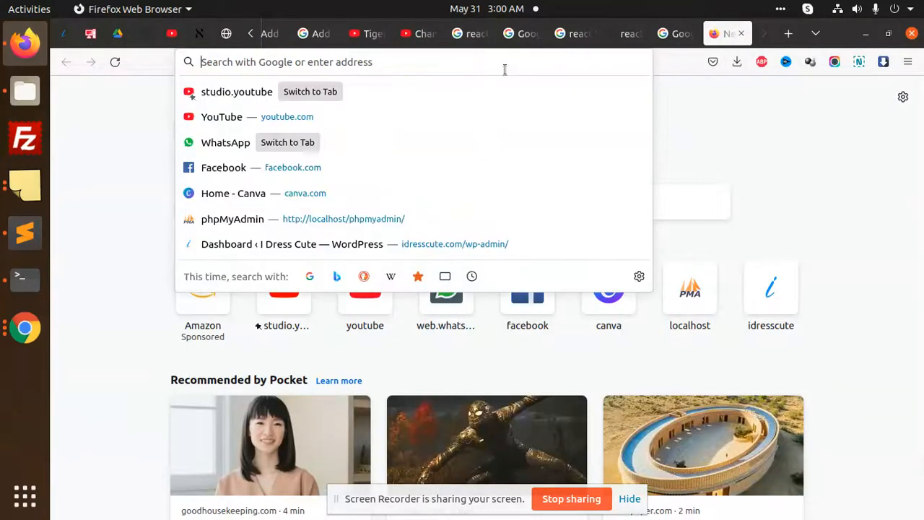
text(l)
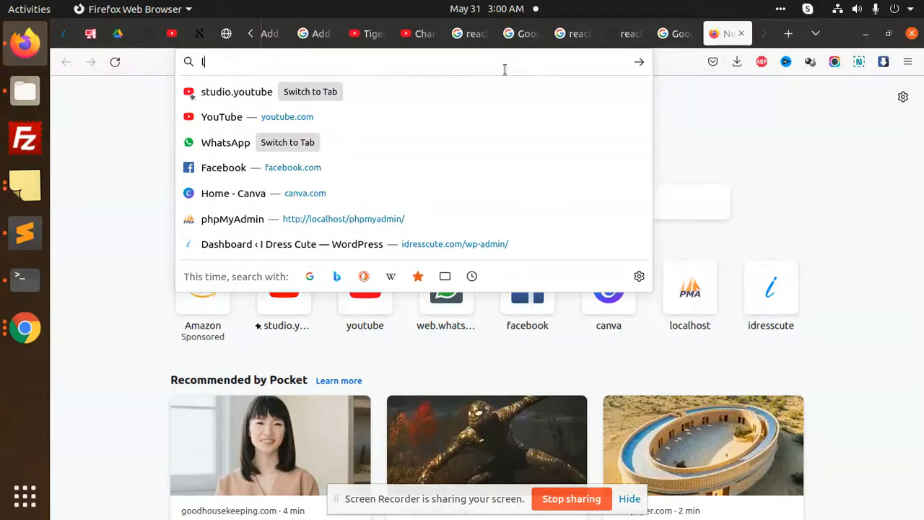
text(ocalhost/magento2.4.4/project-community-edition/pub/)
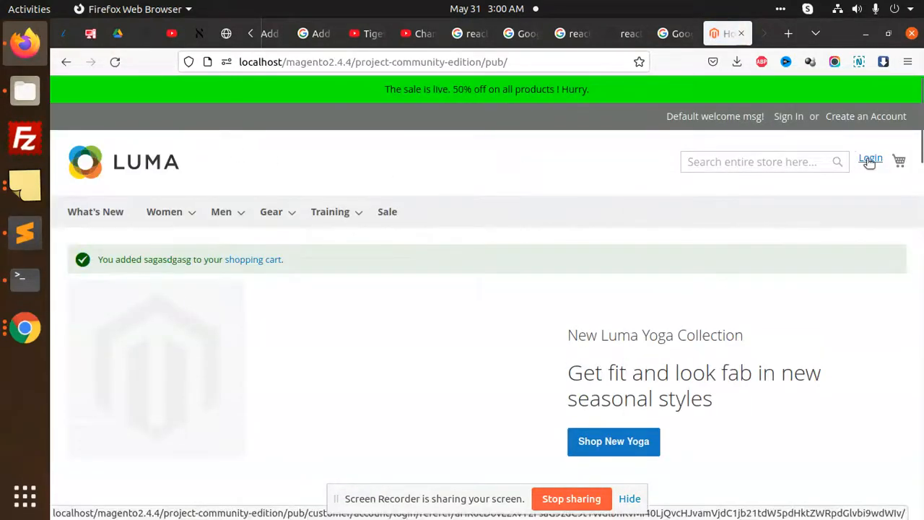
Sign in from the header mini login dropdown using a saved account's email and password
click(869, 157)
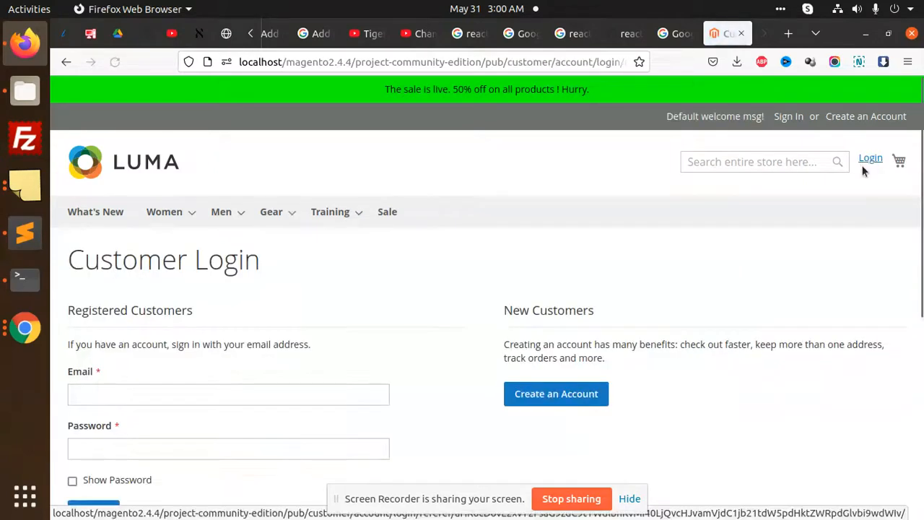
click(869, 157)
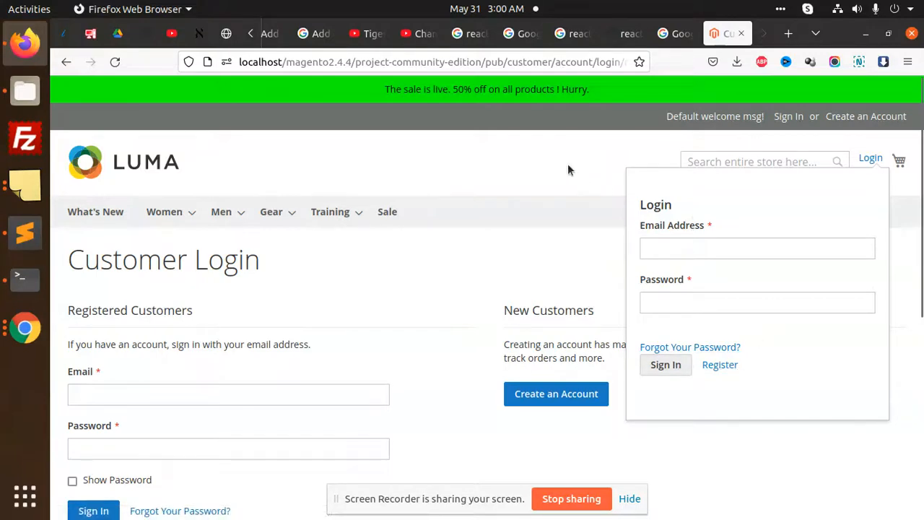
click(756, 248)
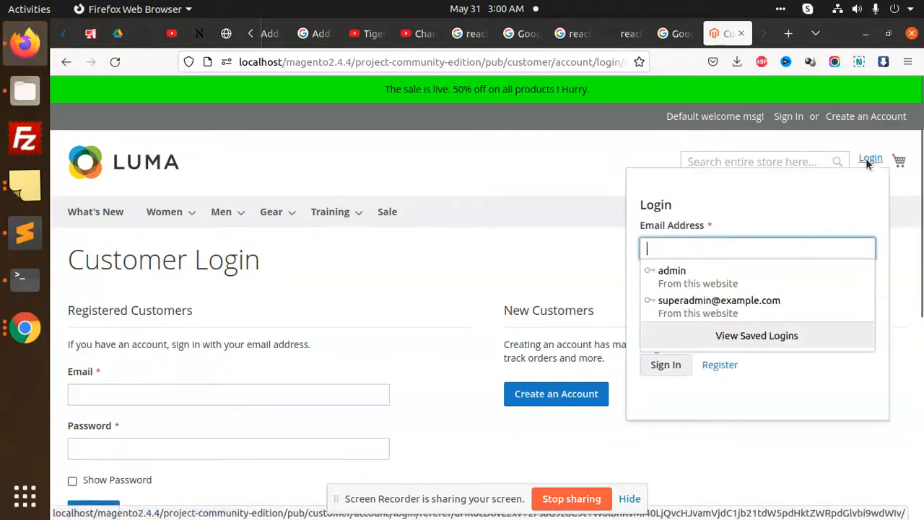
click(719, 300)
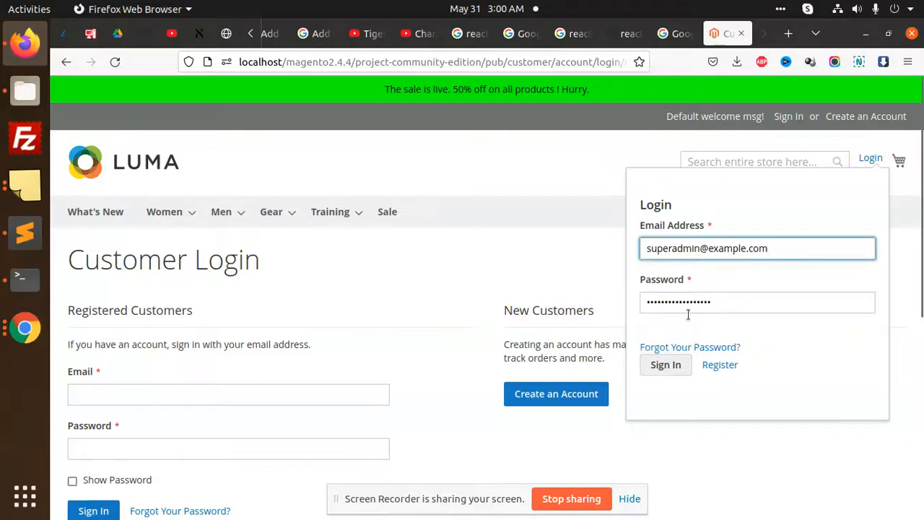
click(664, 363)
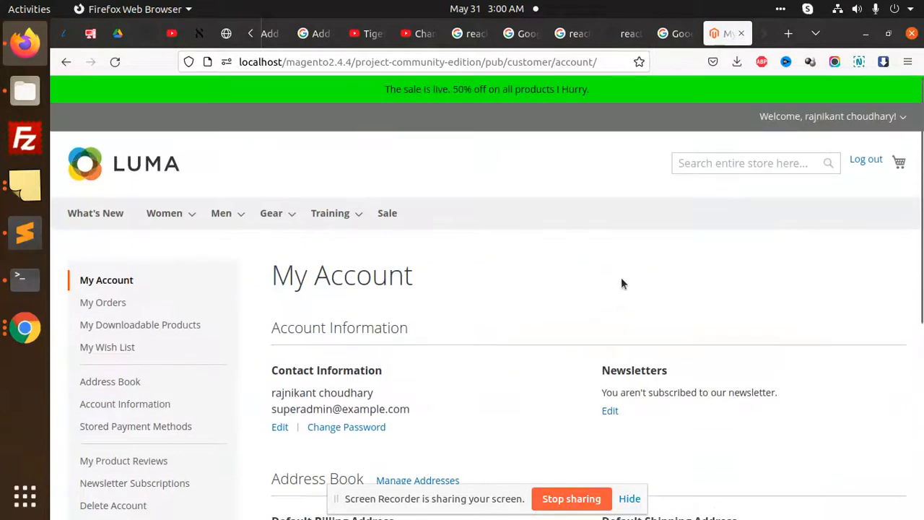
Toggle the signed-in account dropdown showing Wishlist, My Account and Logout links
click(827, 115)
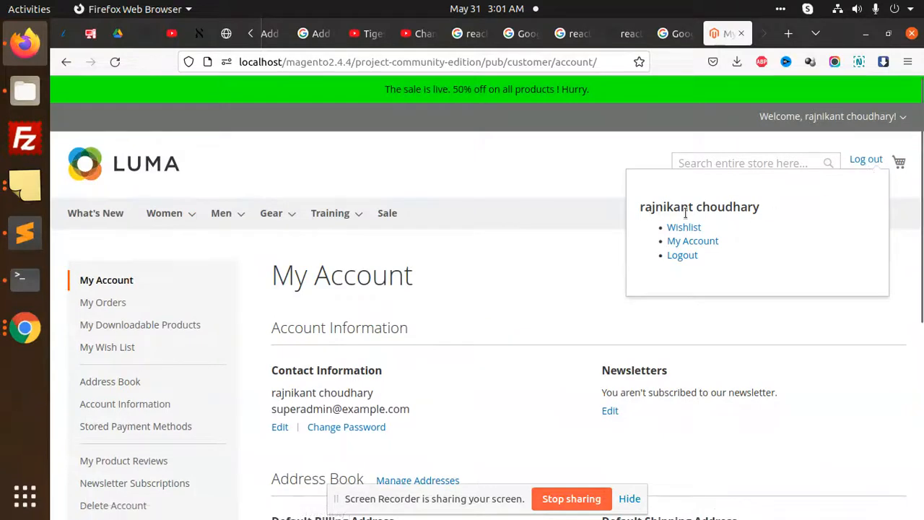
mouse_move(840, 248)
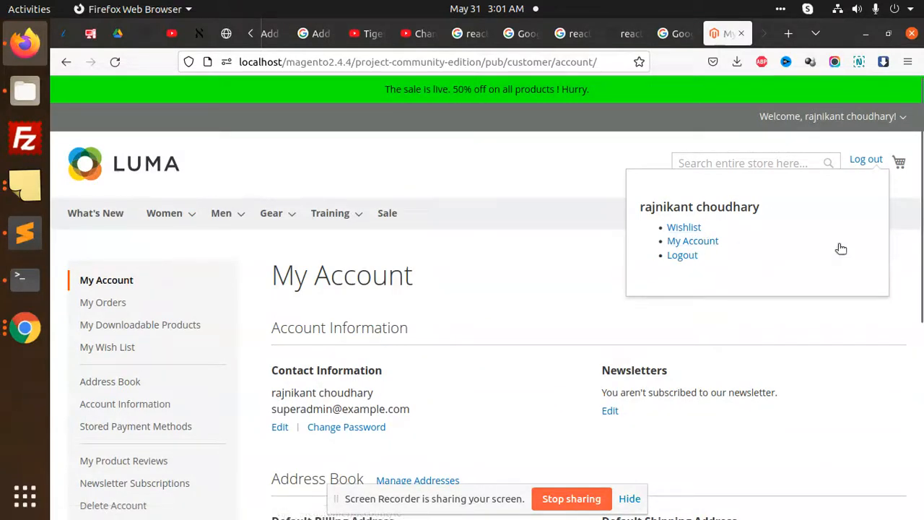
mouse_move(748, 241)
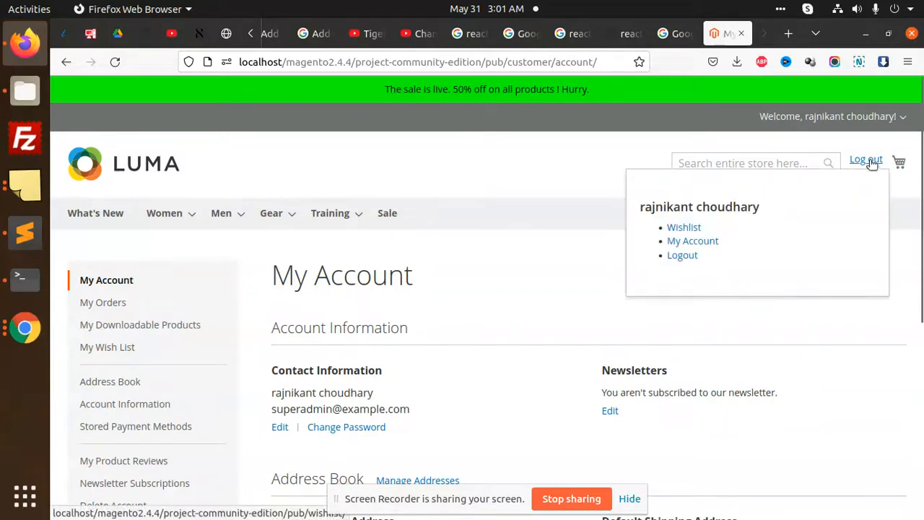
mouse_move(832, 240)
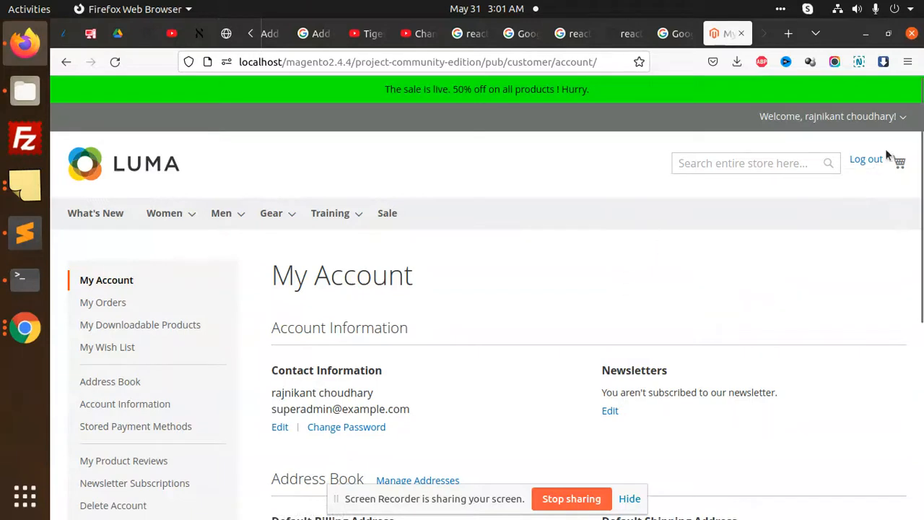
click(829, 115)
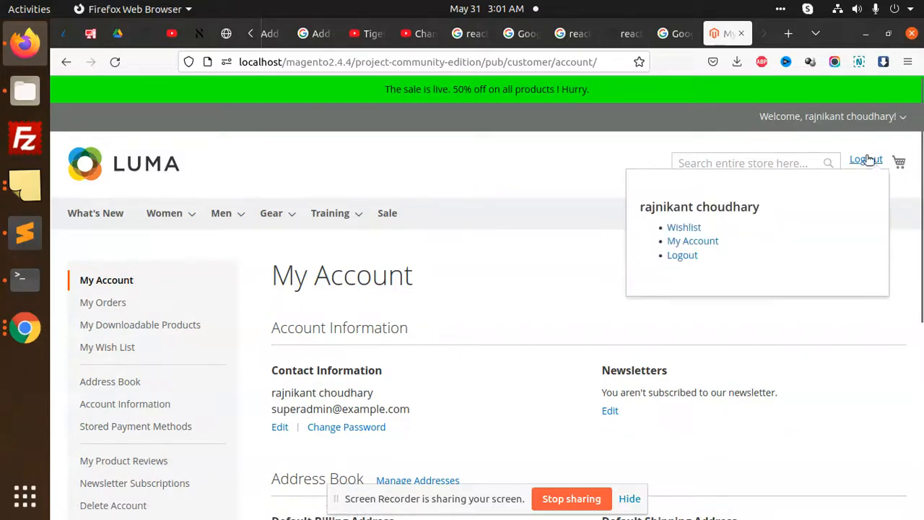
click(681, 254)
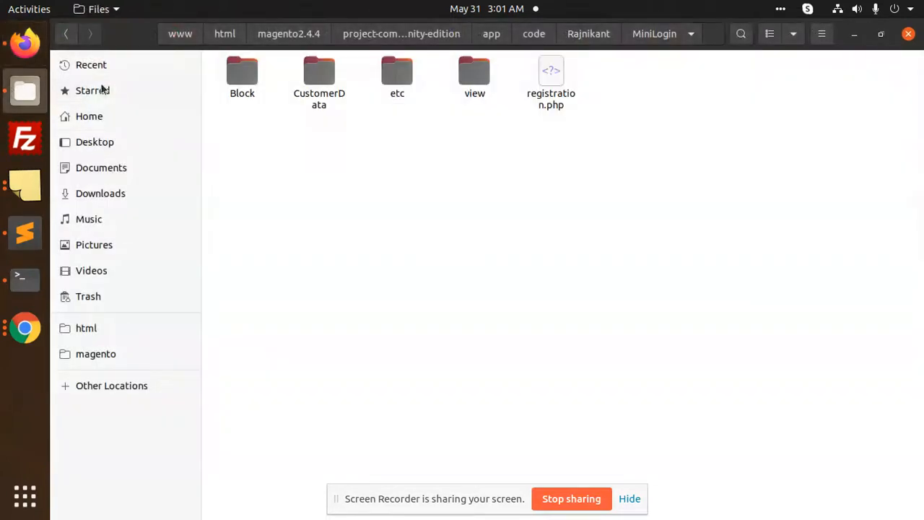
mouse_move(588, 142)
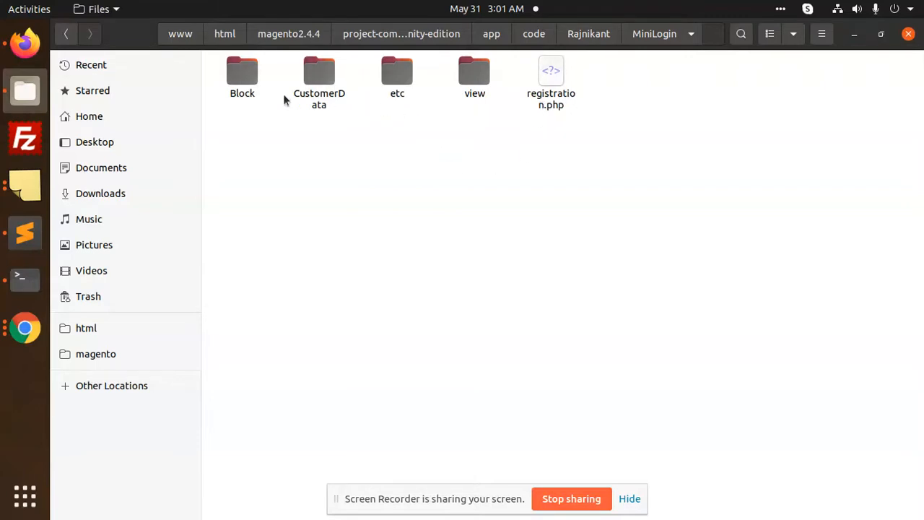
mouse_move(563, 107)
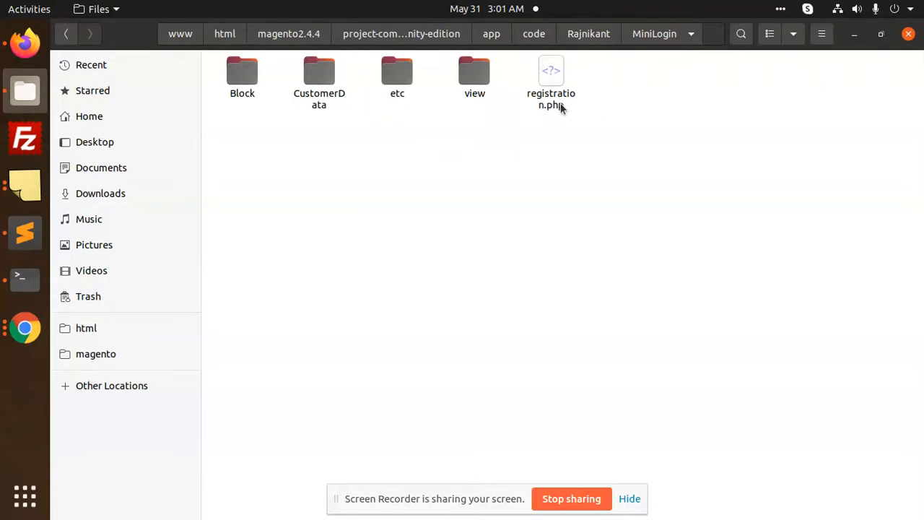
Look into the module's Block folder and return to the MiniLogin module folder
click(243, 75)
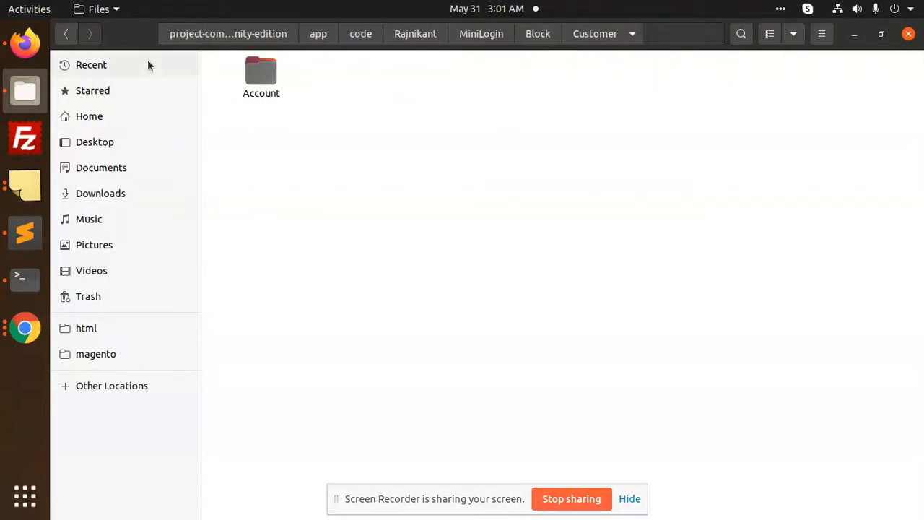
click(260, 73)
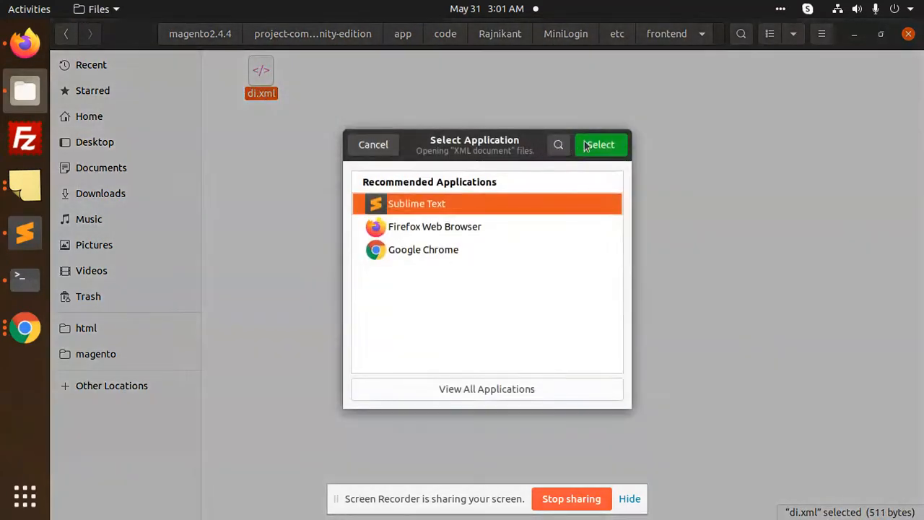
View the frontend di.xml mapping custom_section to the CustomSection class in Sublime Text
click(600, 144)
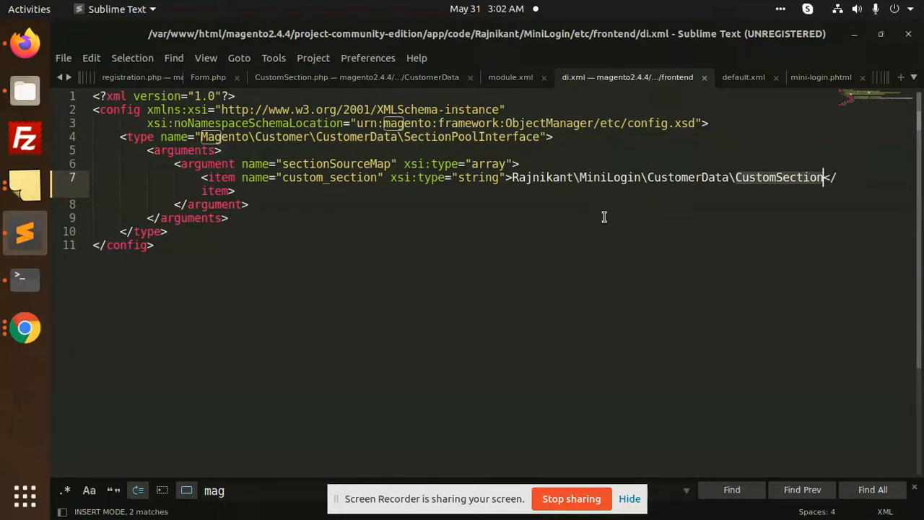
mouse_move(583, 165)
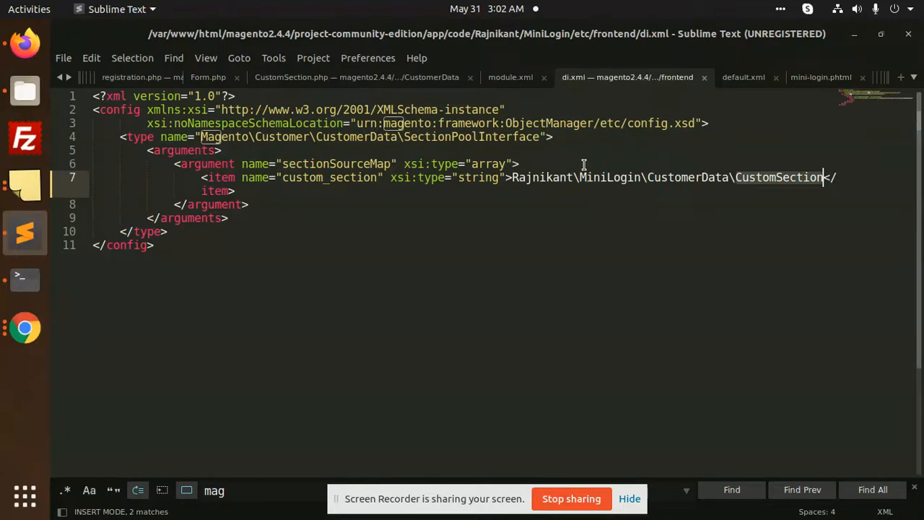
mouse_move(577, 156)
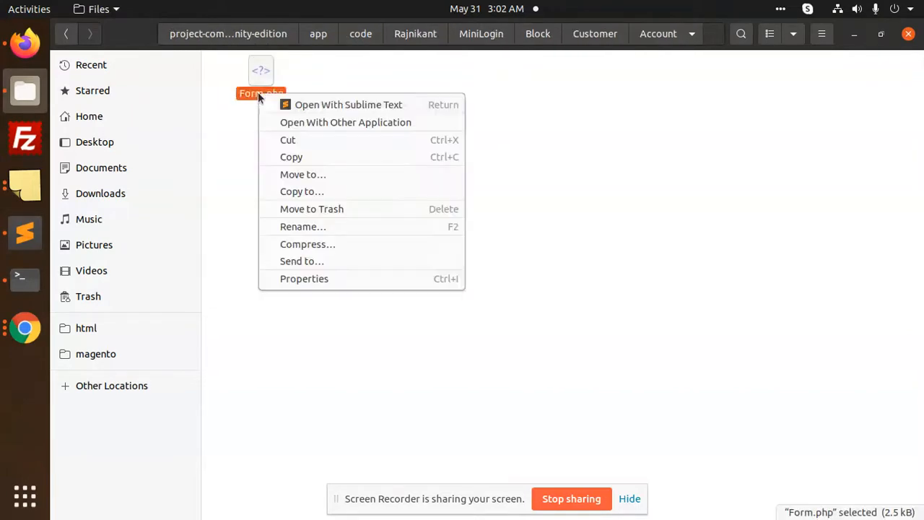
click(348, 104)
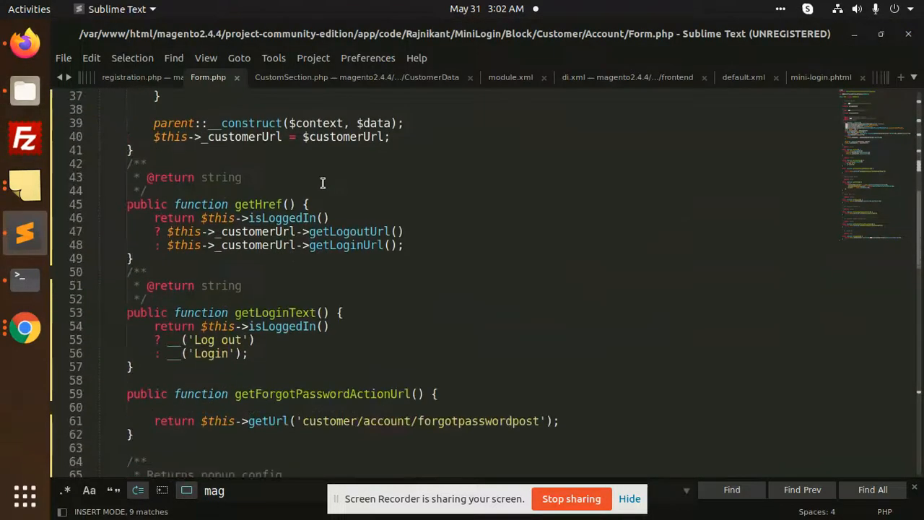
scroll(up, 3)
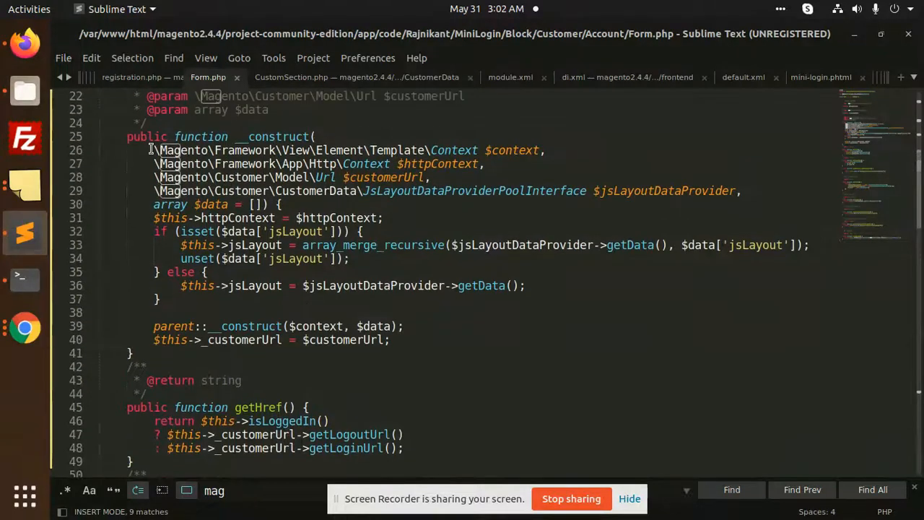
scroll(down, 3)
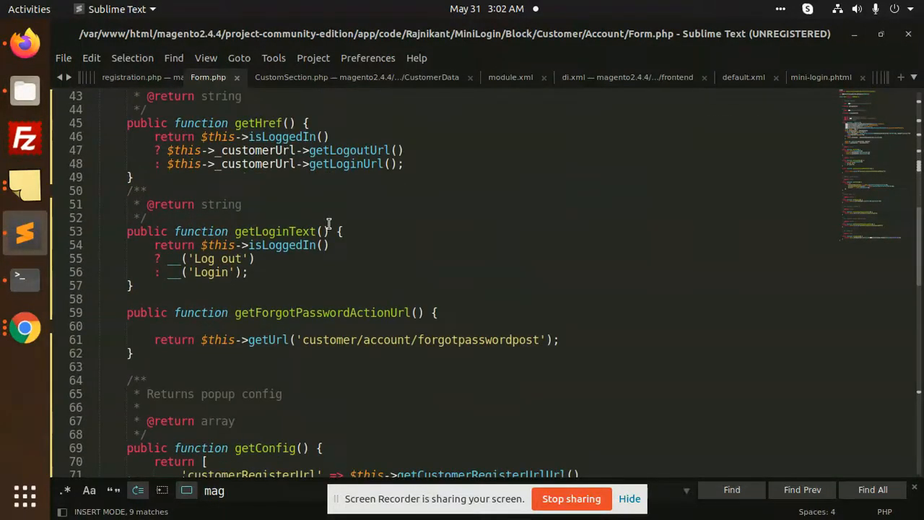
scroll(down, 3)
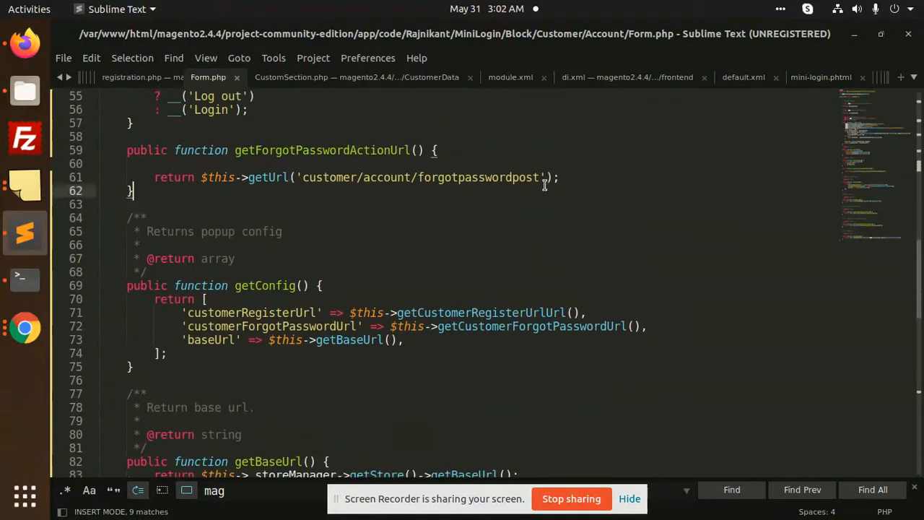
scroll(down, 3)
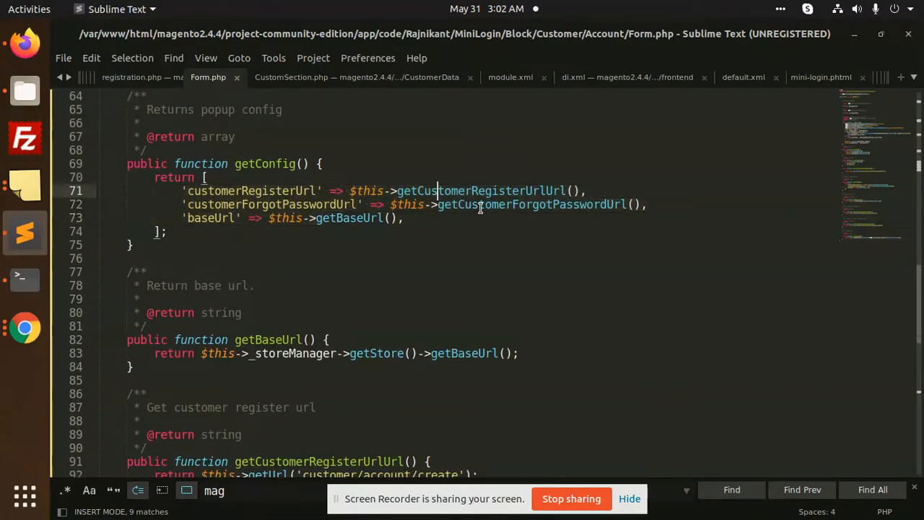
scroll(down, 3)
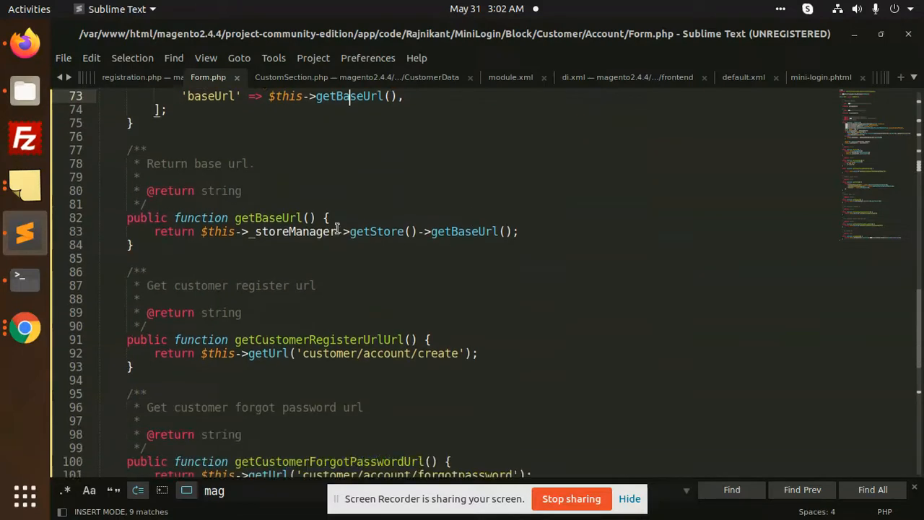
scroll(down, 3)
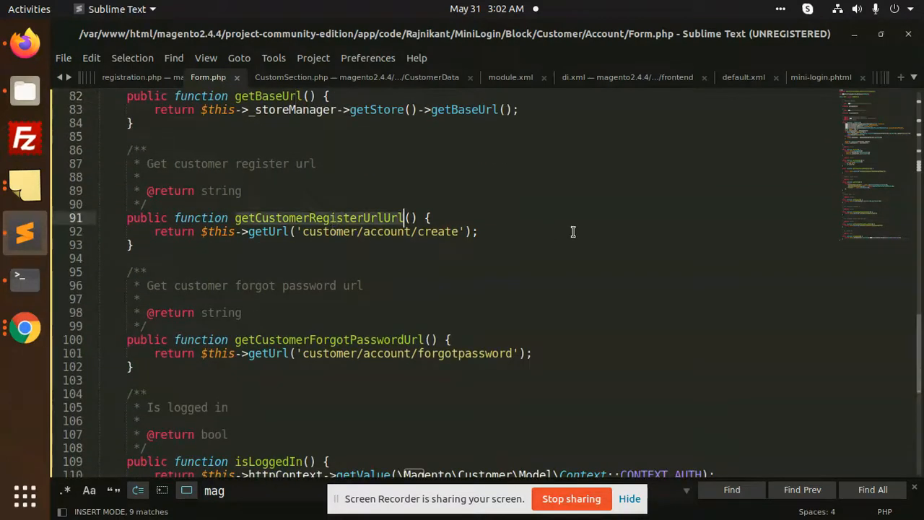
scroll(down, 3)
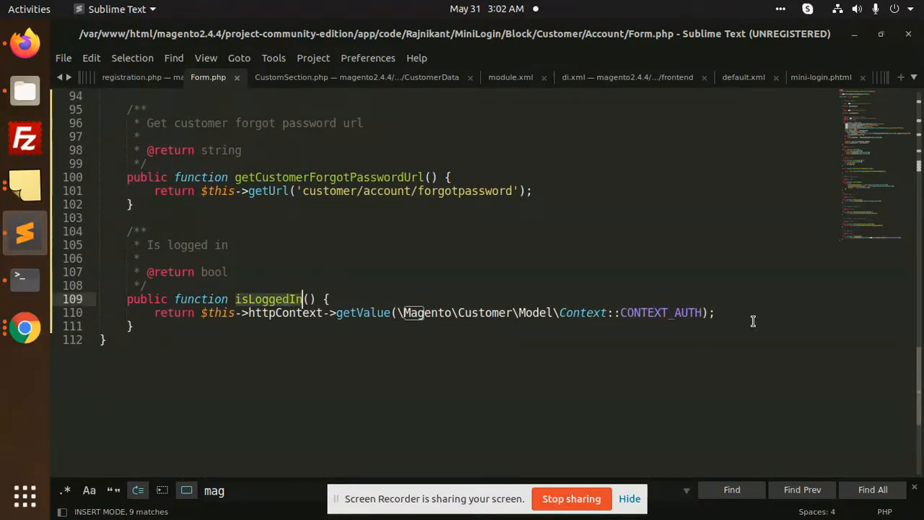
scroll(up, 3)
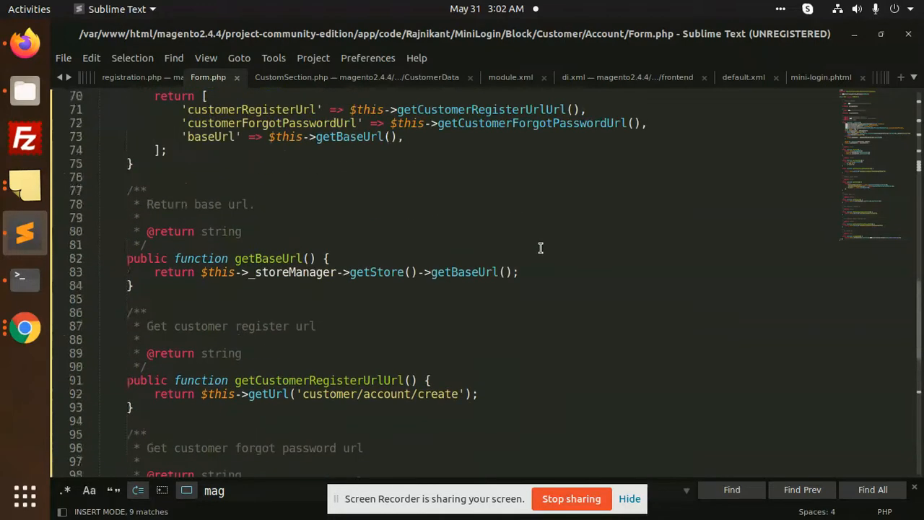
scroll(up, 3)
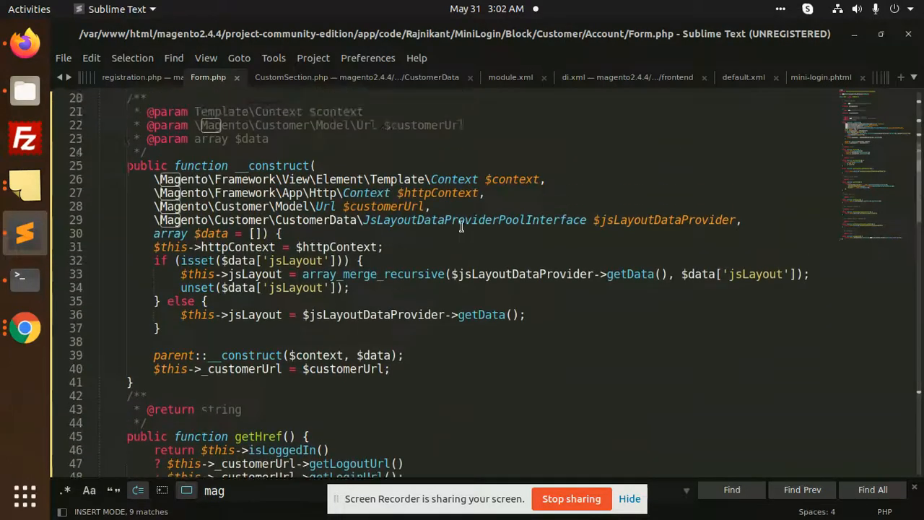
scroll(up, 3)
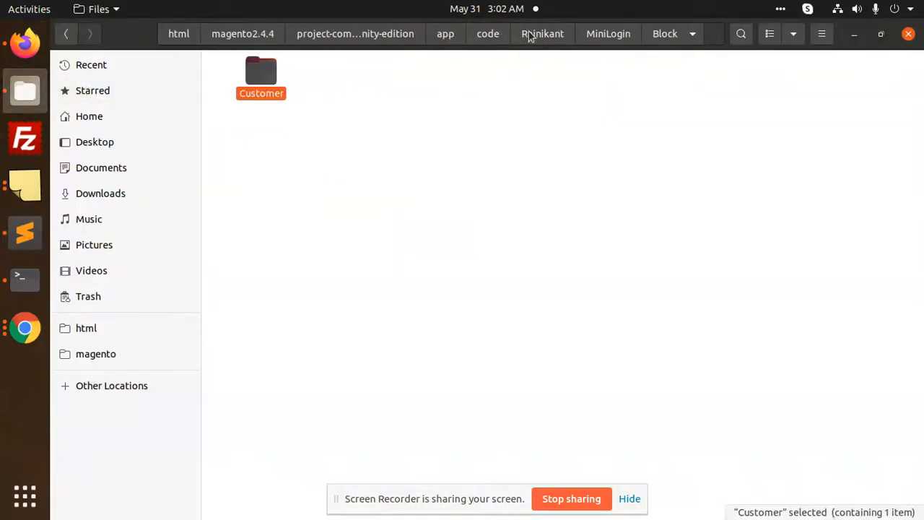
Enter the Customer folder inside the module's Block folder
double_click(260, 72)
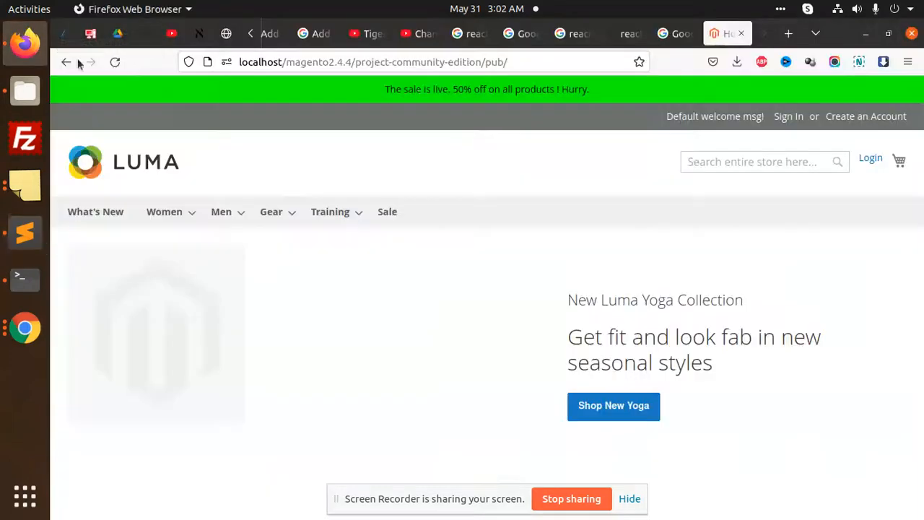
Sign in via the mini login dropdown with the saved account, then log the customer out
click(869, 157)
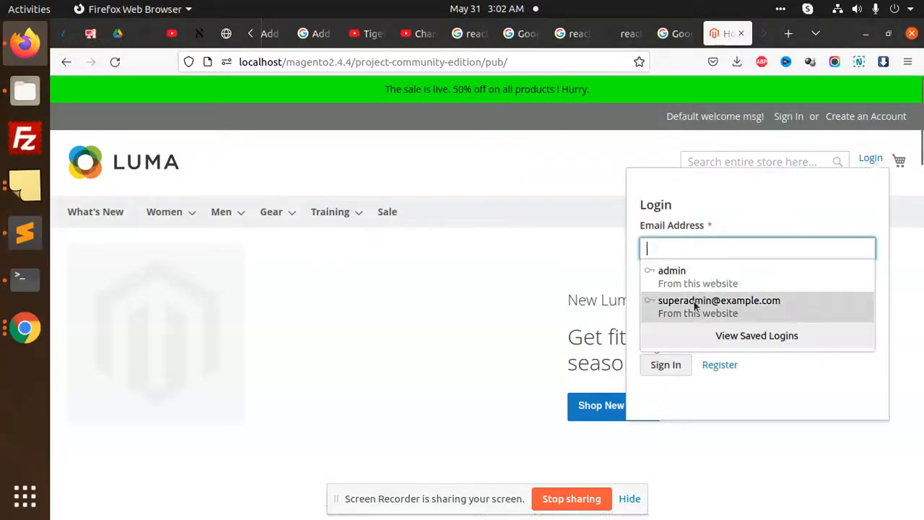
click(718, 300)
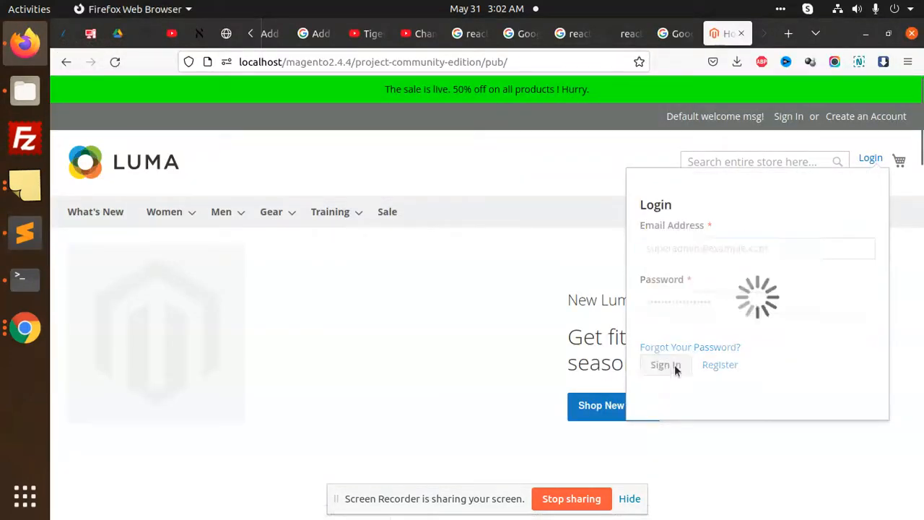
click(664, 363)
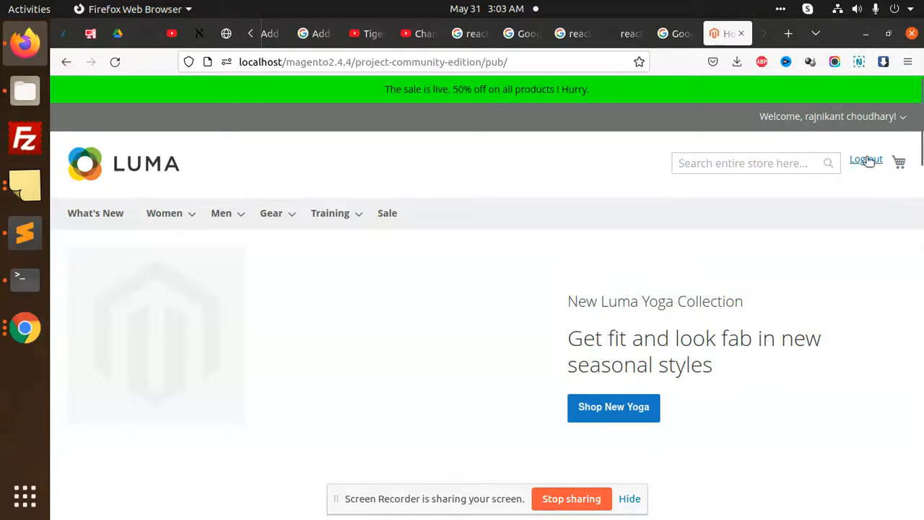
click(866, 159)
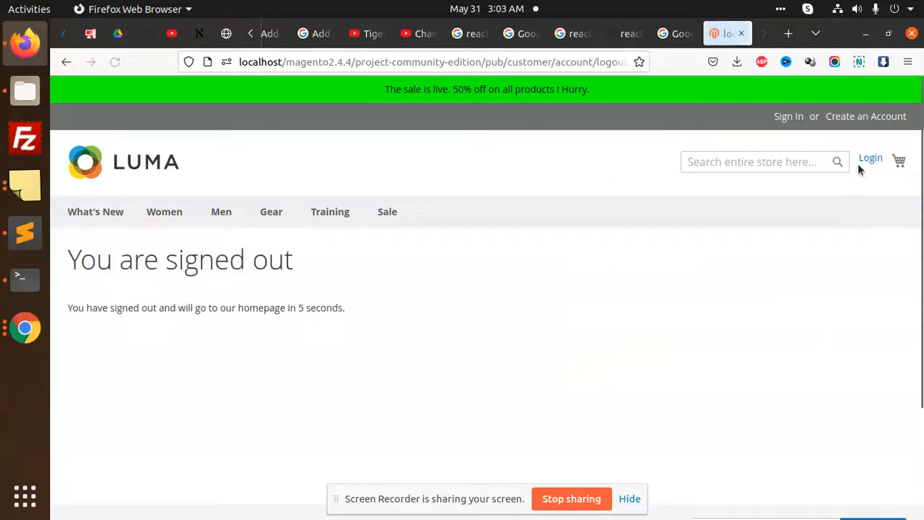
Sign in again from the dropdown to reach My Account, then return to the file manager
click(869, 158)
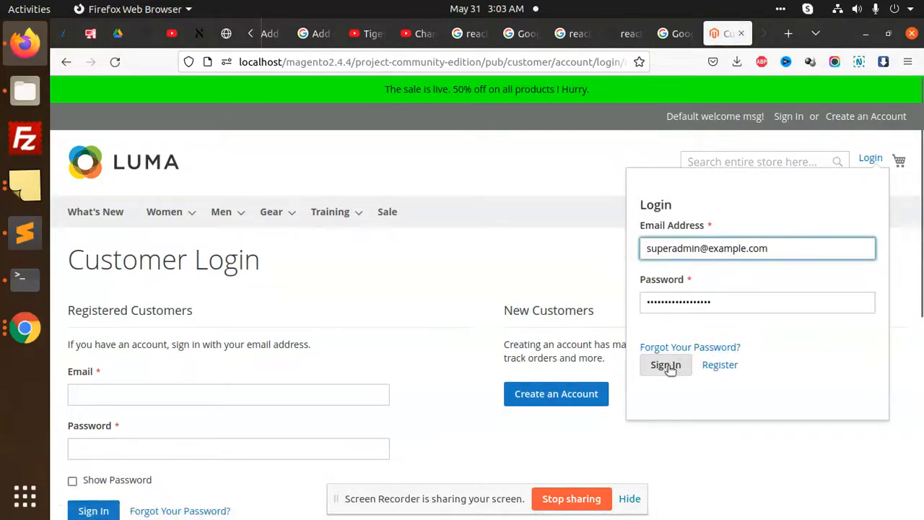
click(665, 364)
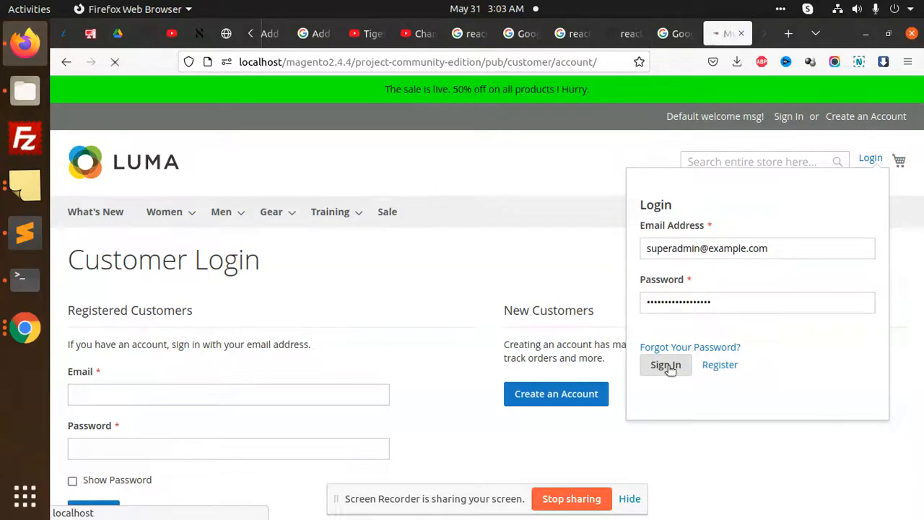
click(664, 363)
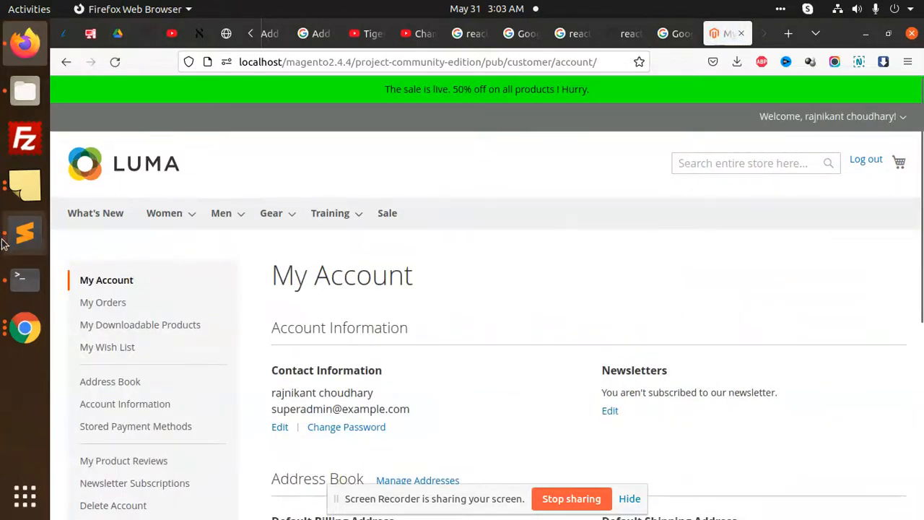
click(24, 233)
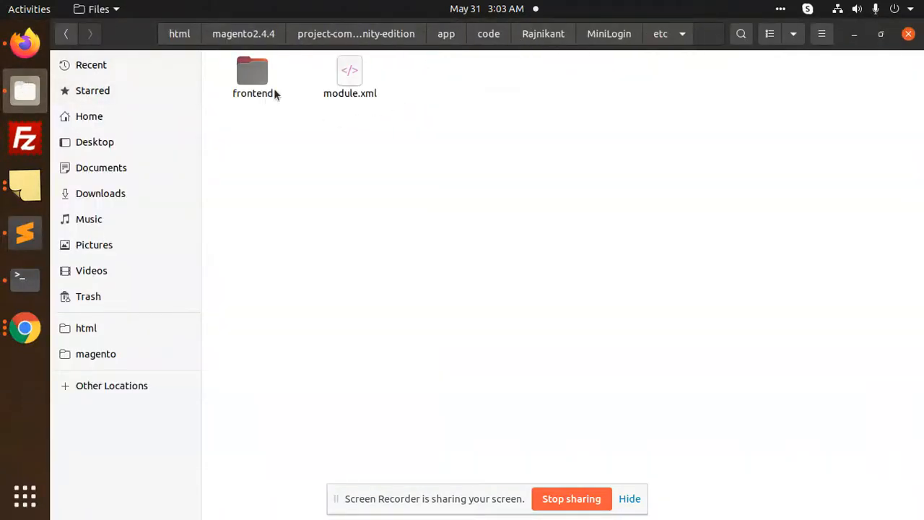
Navigate to view/frontend/layout in the MiniLogin module and bring up default.xml for editing
double_click(251, 75)
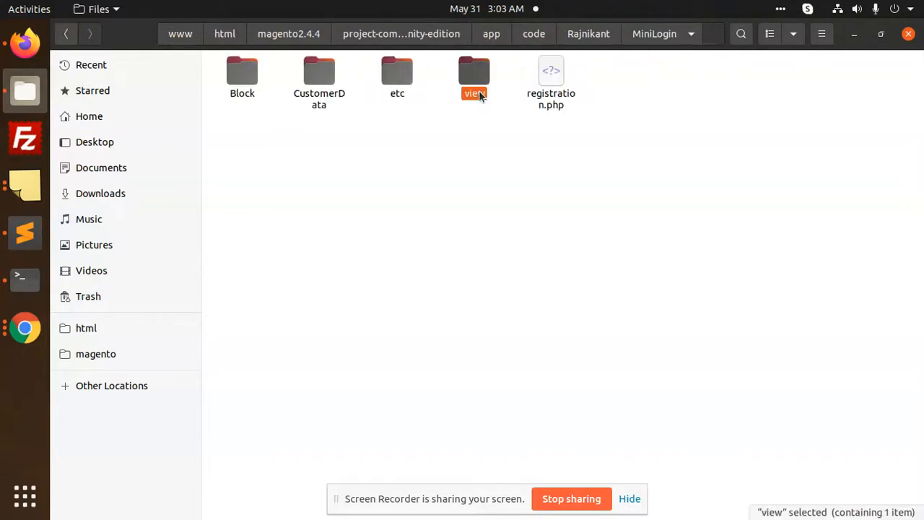
double_click(473, 72)
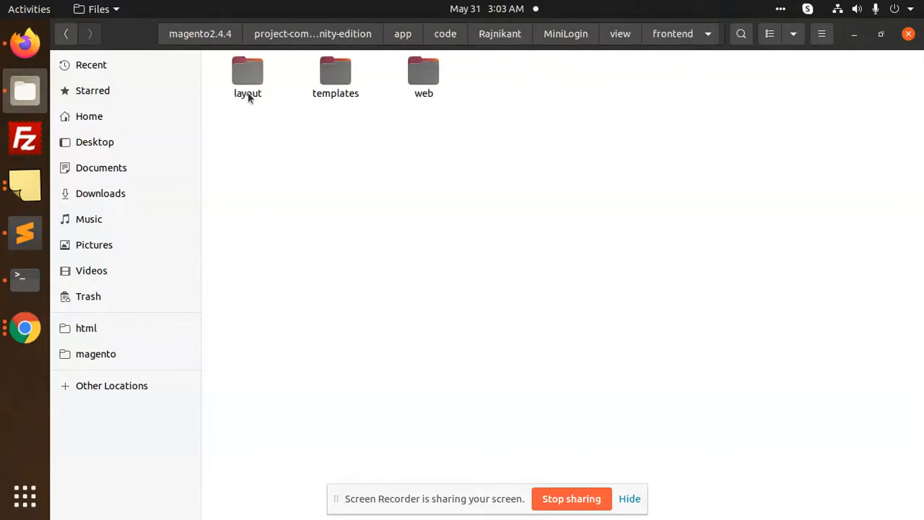
right_click(251, 75)
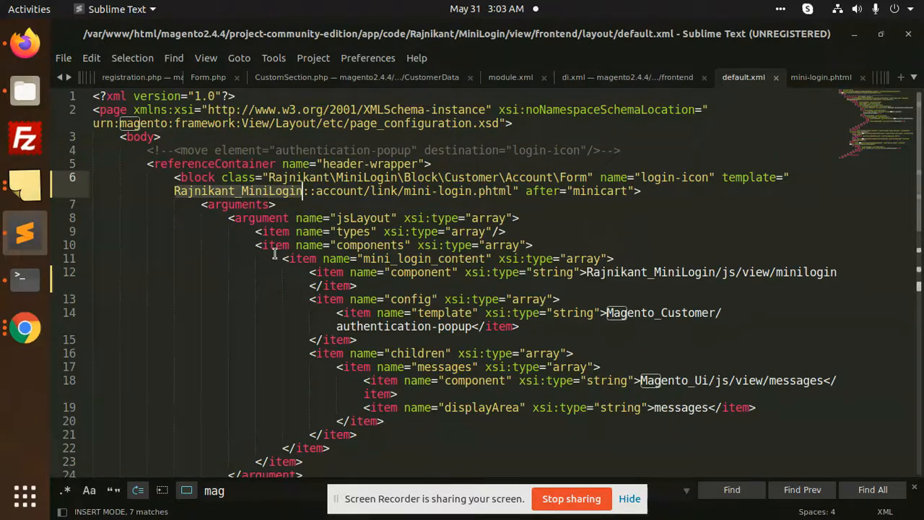
Scroll through default.xml to review the mini_login_content component and its template arguments
scroll(down, 3)
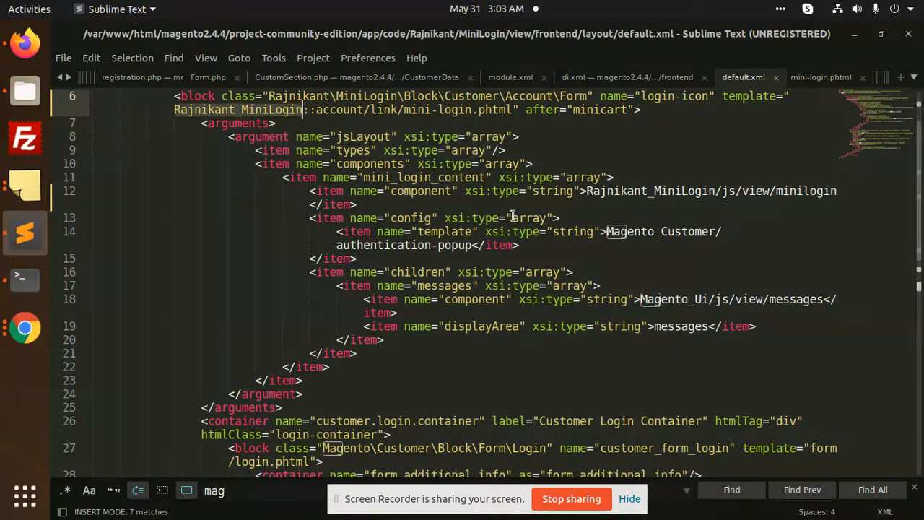
scroll(down, 3)
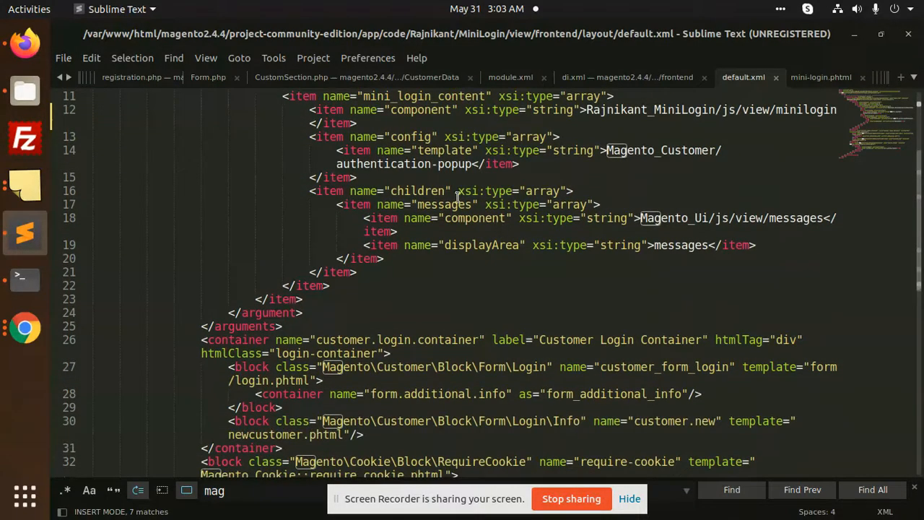
scroll(down, 3)
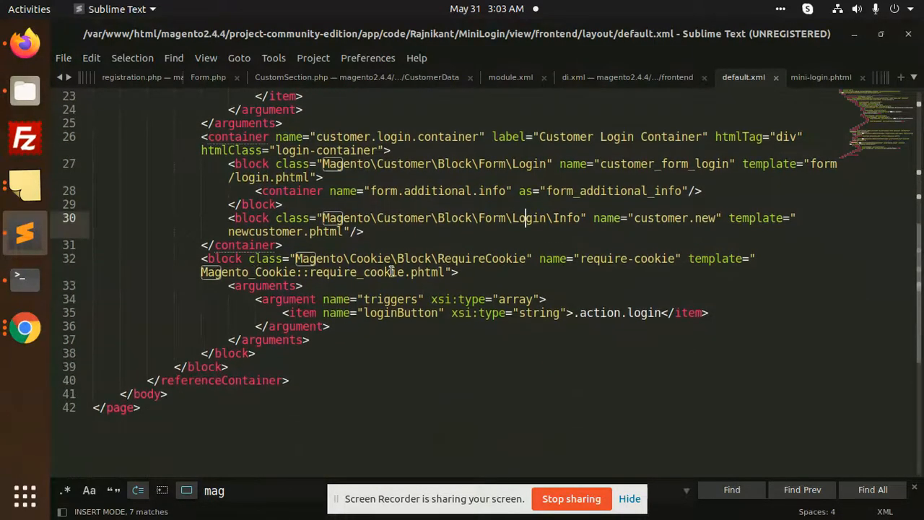
scroll(up, 3)
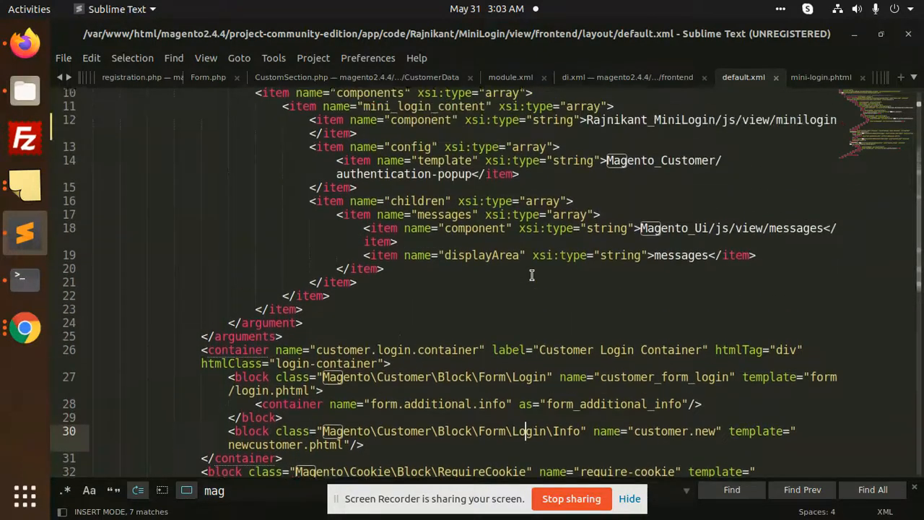
scroll(up, 3)
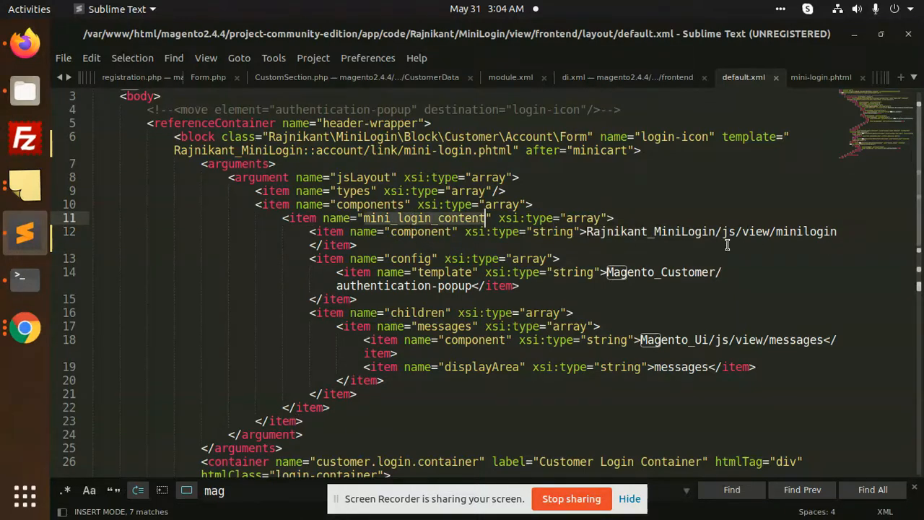
scroll(up, 3)
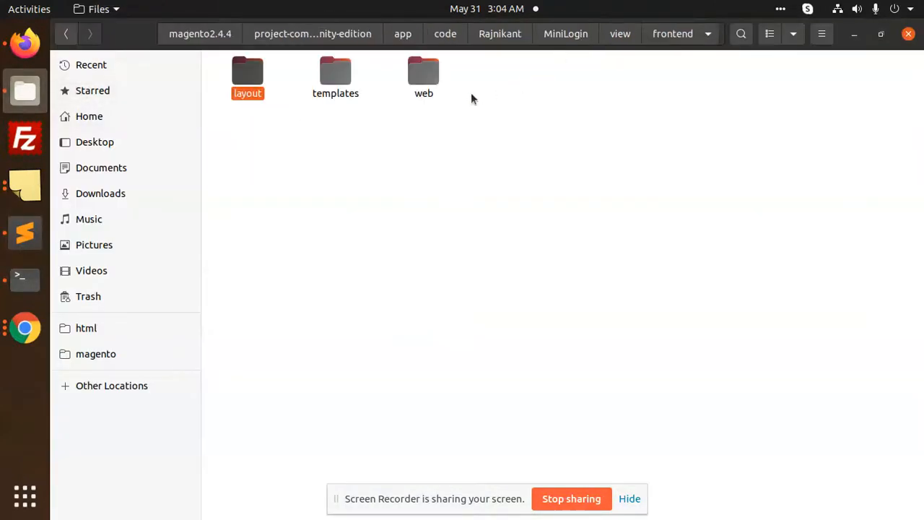
Open templates/account/link/mini-login.phtml in Sublime Text via Open With Other Application
double_click(335, 71)
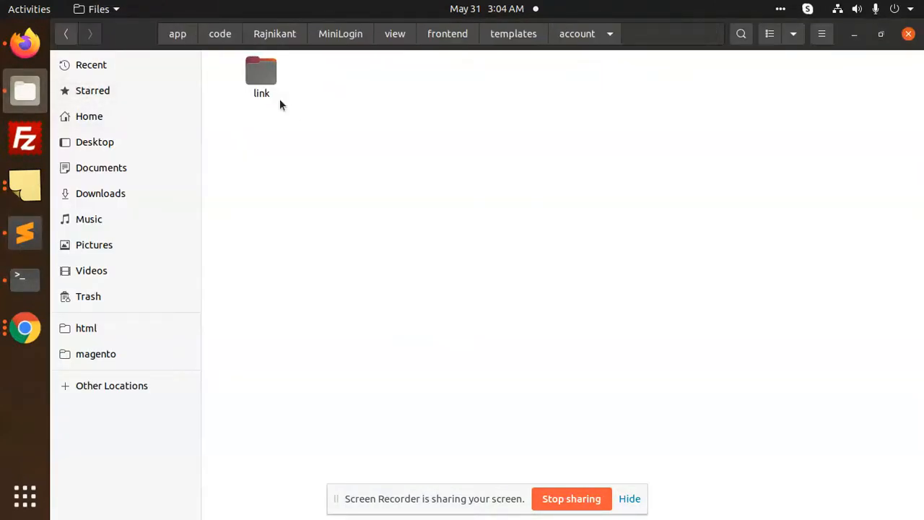
right_click(262, 70)
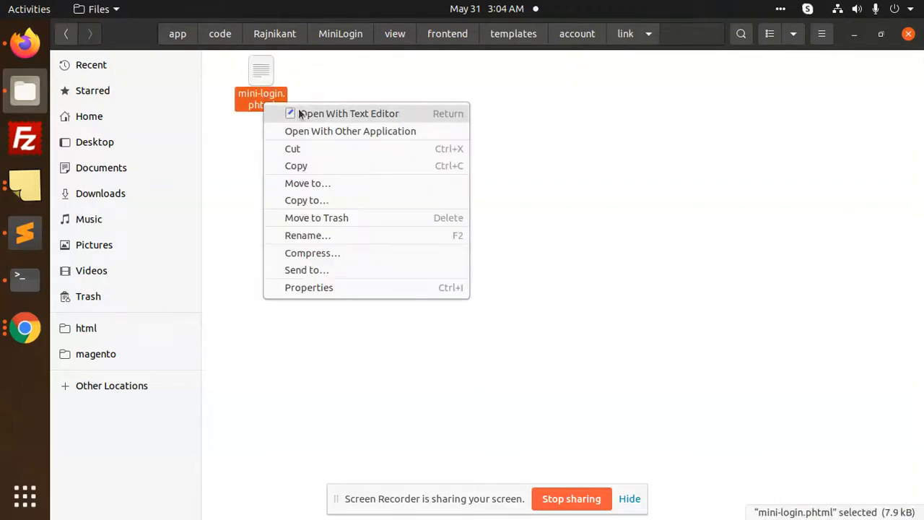
click(350, 130)
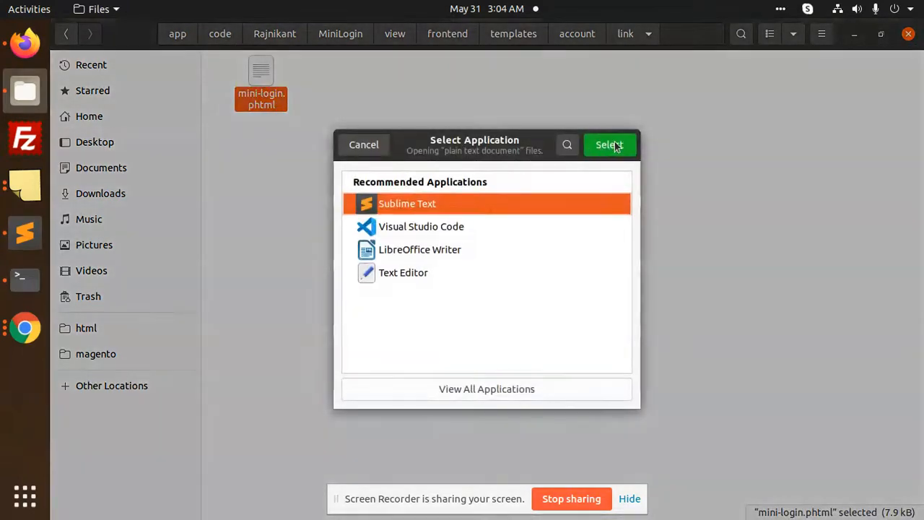
click(609, 145)
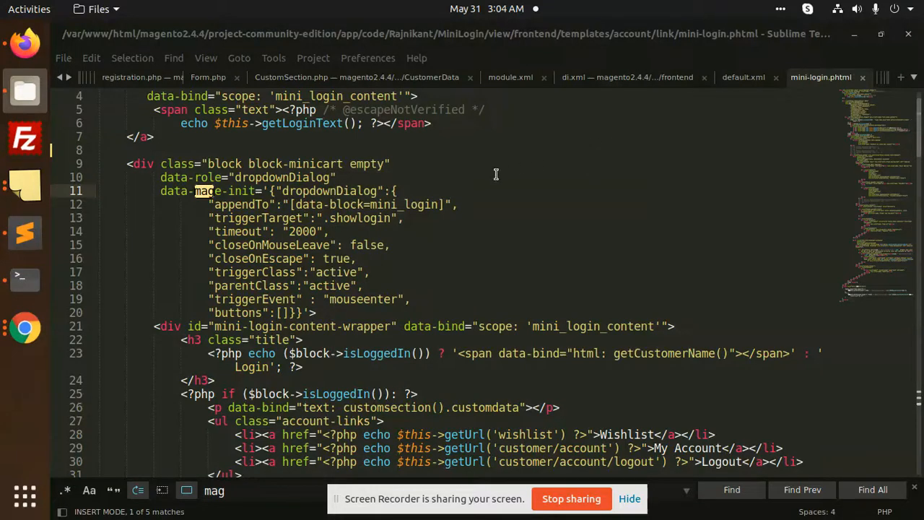
scroll(down, 3)
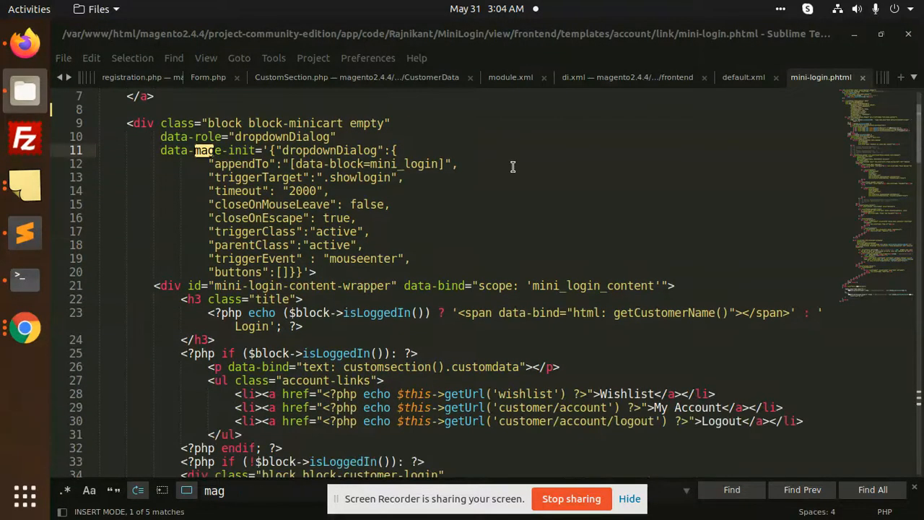
scroll(down, 3)
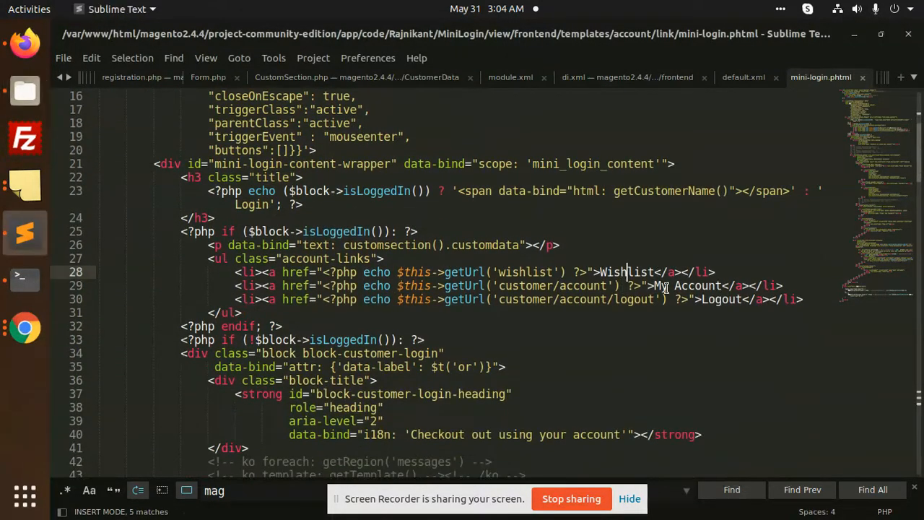
scroll(down, 3)
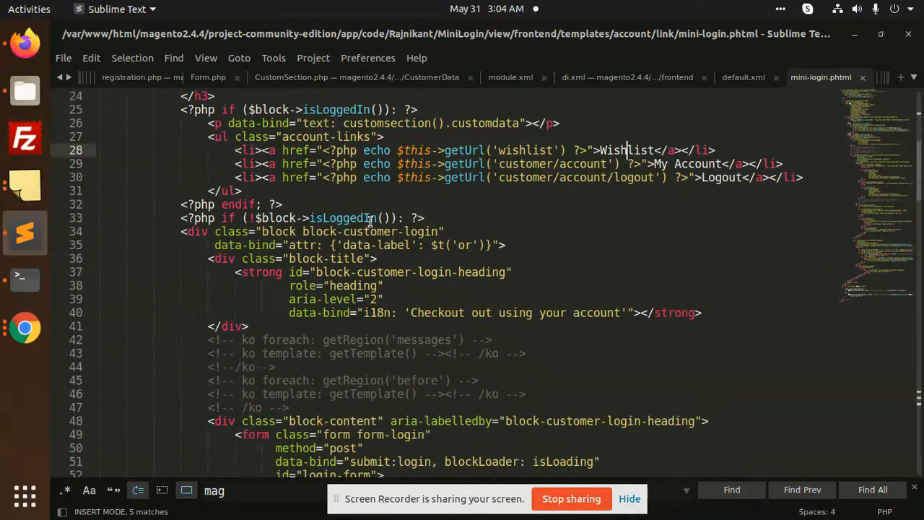
scroll(down, 3)
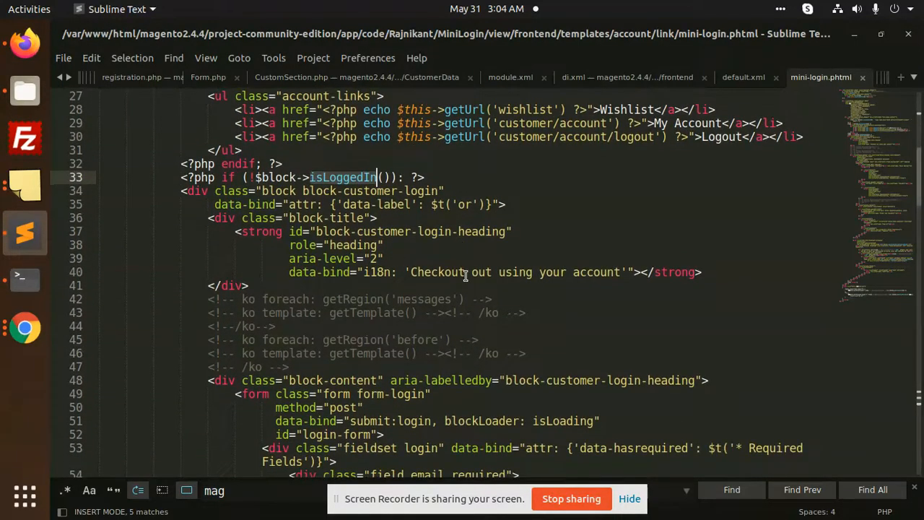
scroll(down, 3)
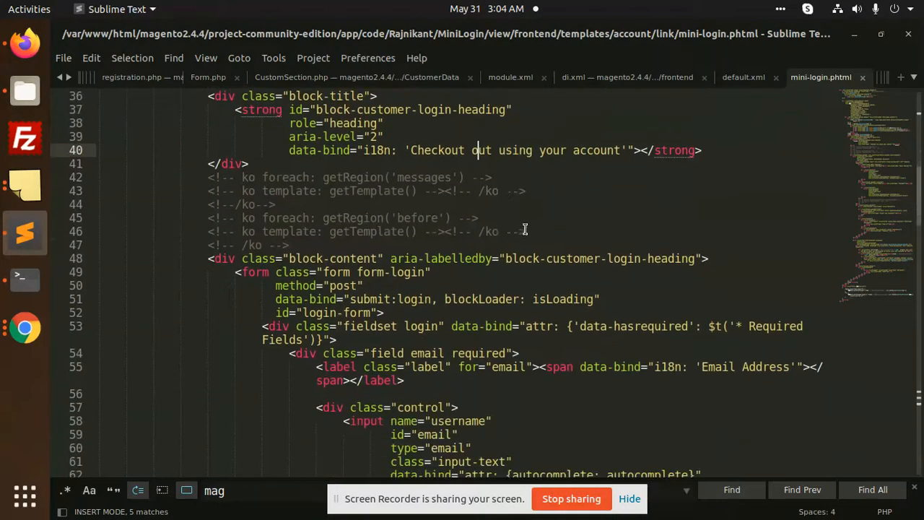
scroll(down, 3)
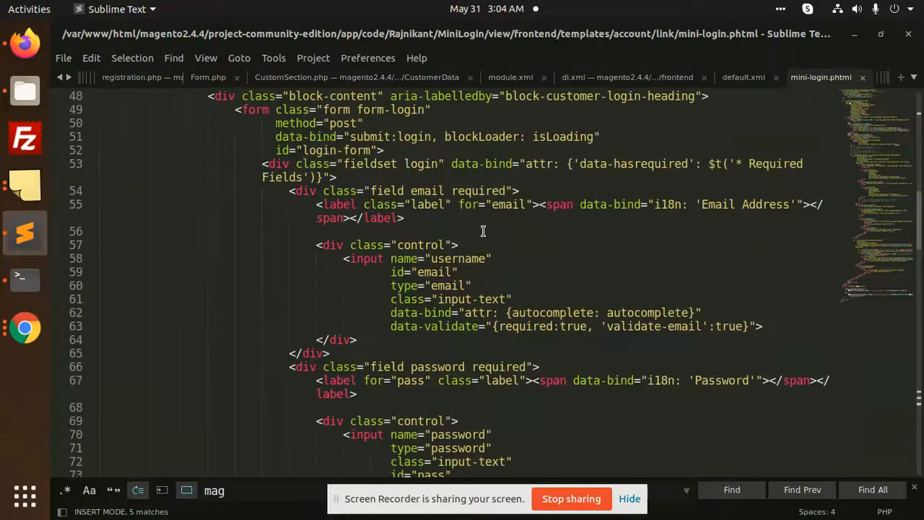
scroll(down, 3)
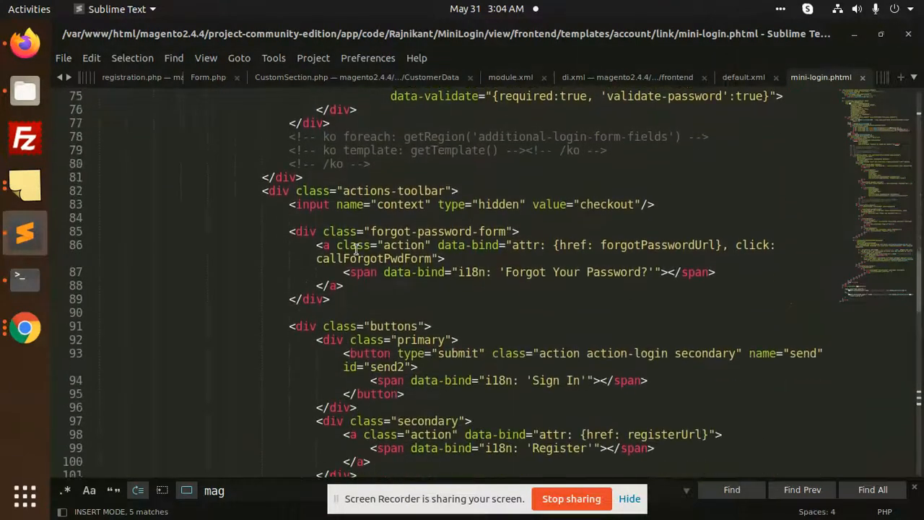
scroll(down, 3)
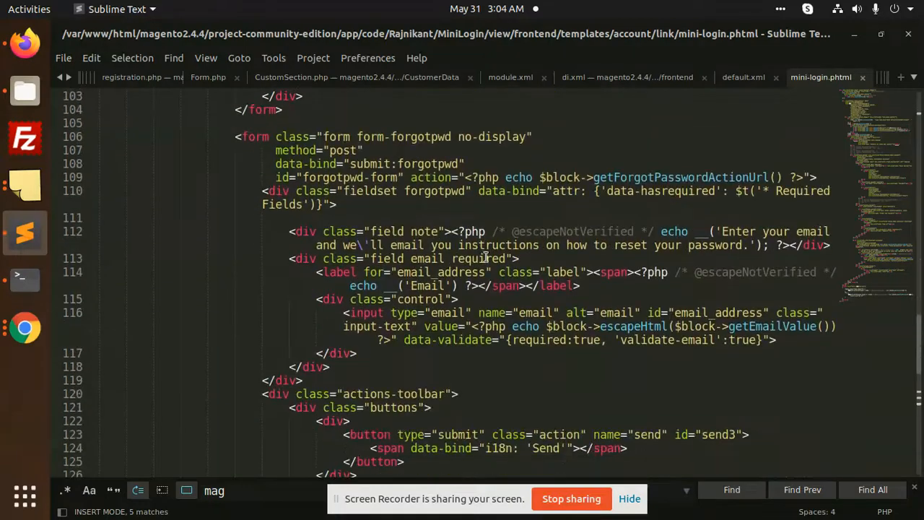
scroll(down, 3)
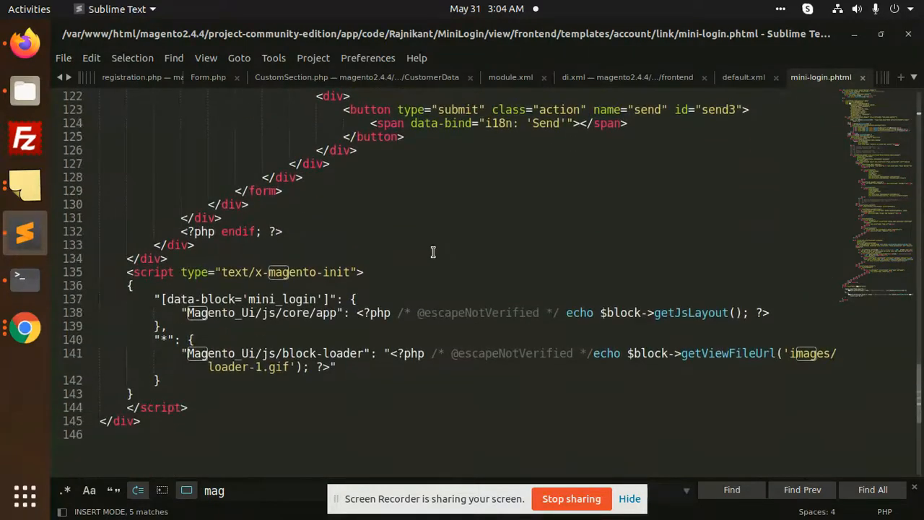
mouse_move(358, 216)
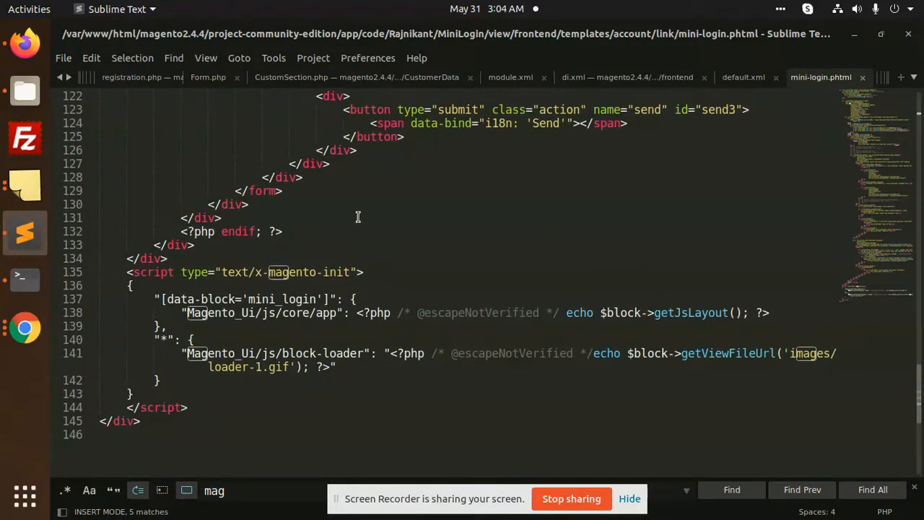
scroll(up, 3)
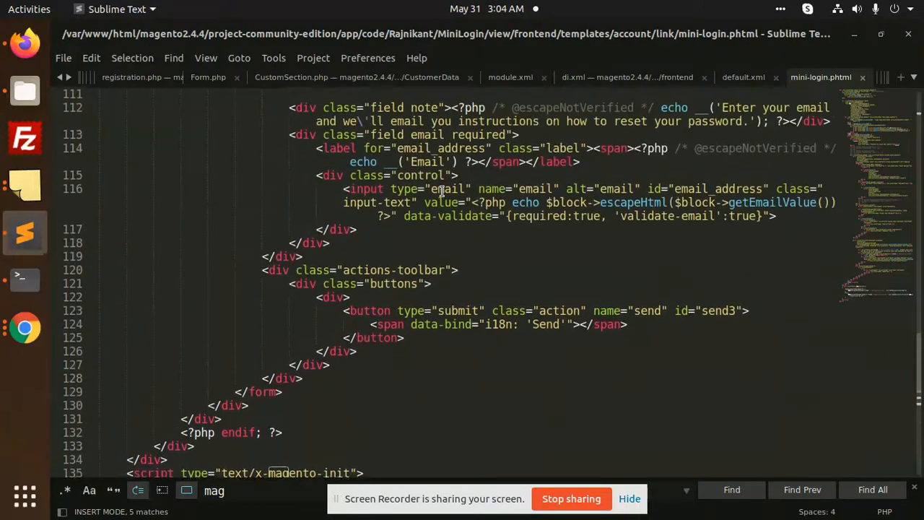
scroll(up, 3)
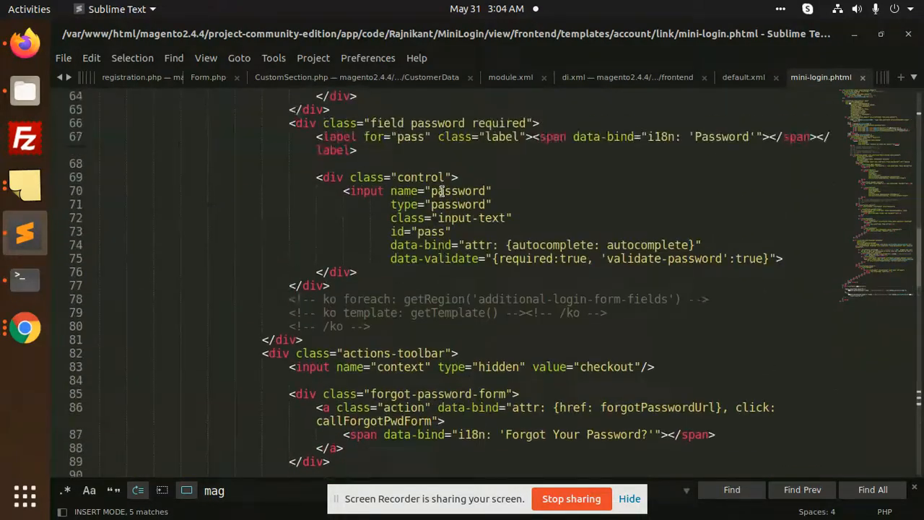
scroll(up, 3)
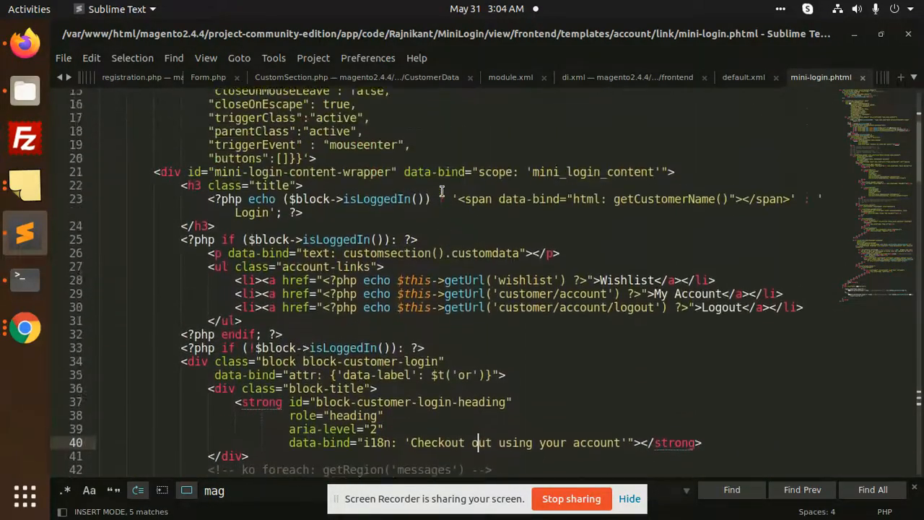
scroll(up, 3)
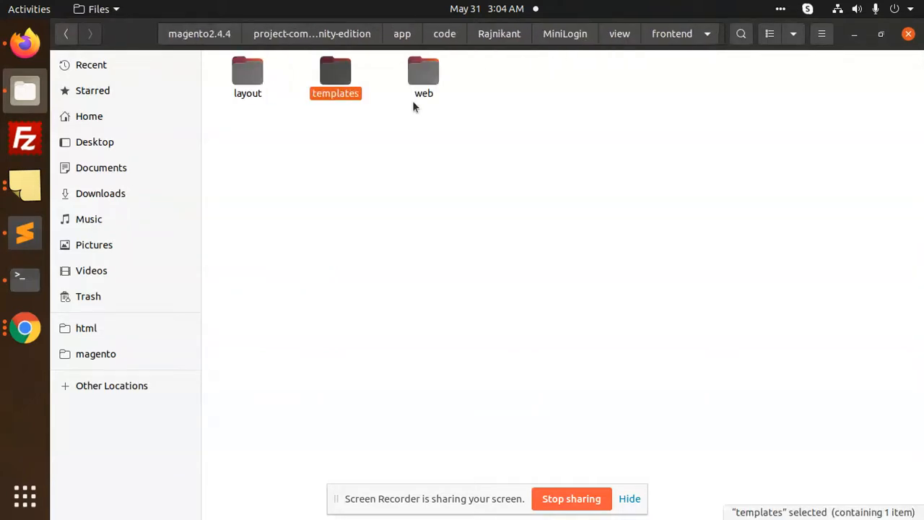
double_click(425, 72)
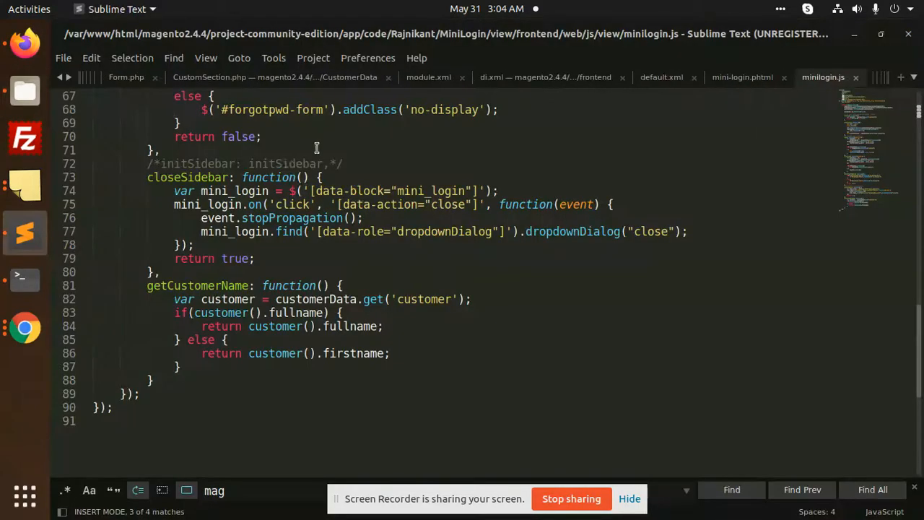
scroll(up, 3)
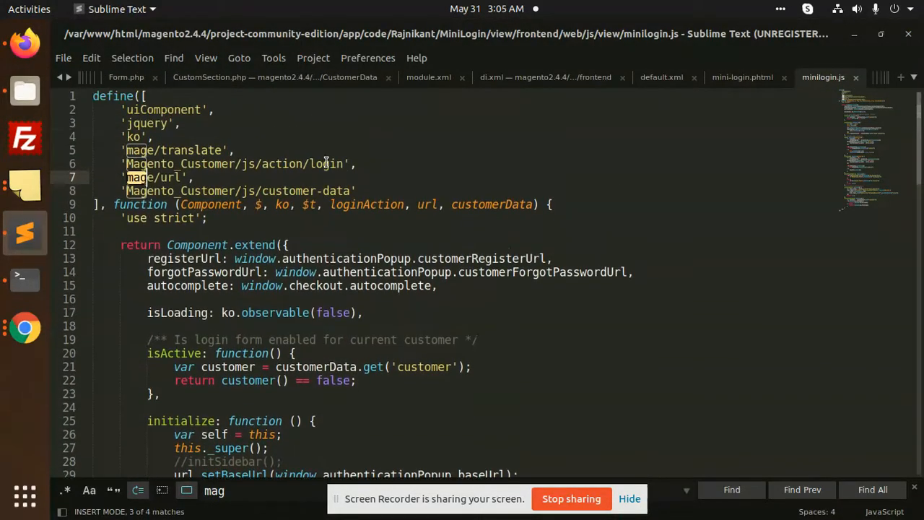
scroll(down, 3)
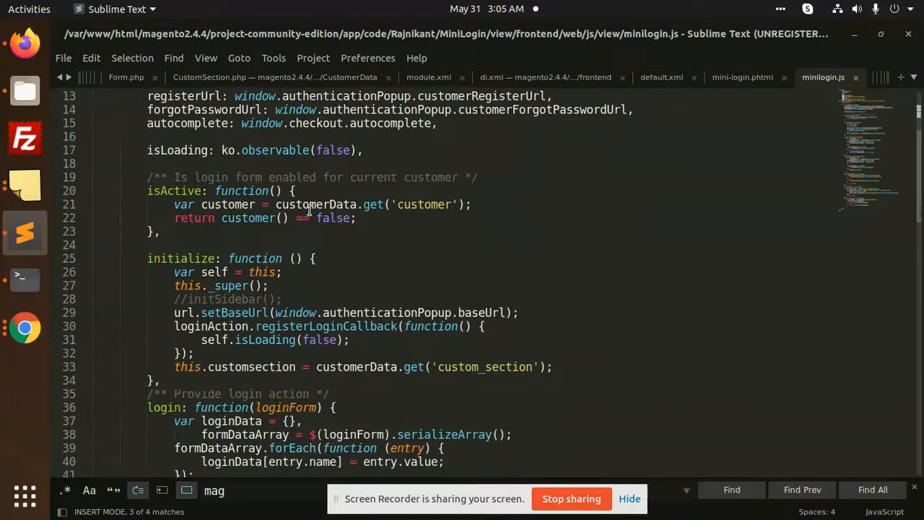
scroll(down, 3)
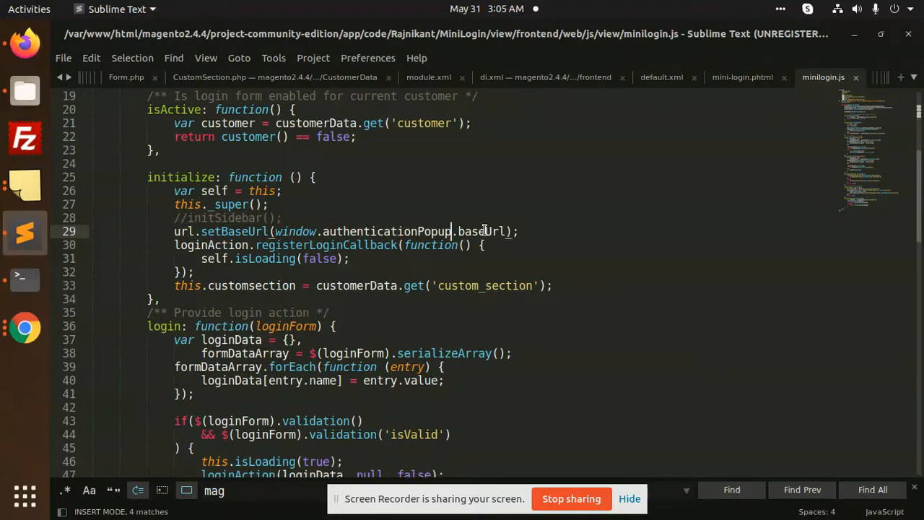
scroll(down, 3)
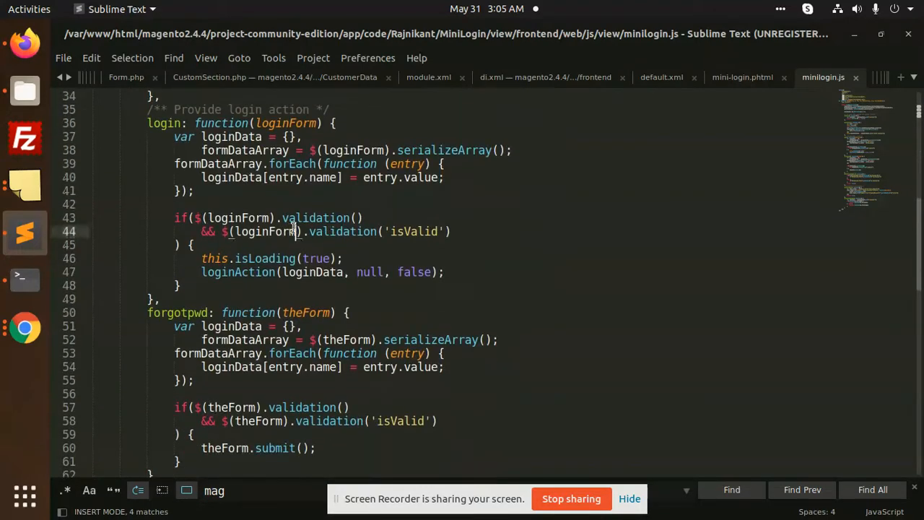
scroll(down, 3)
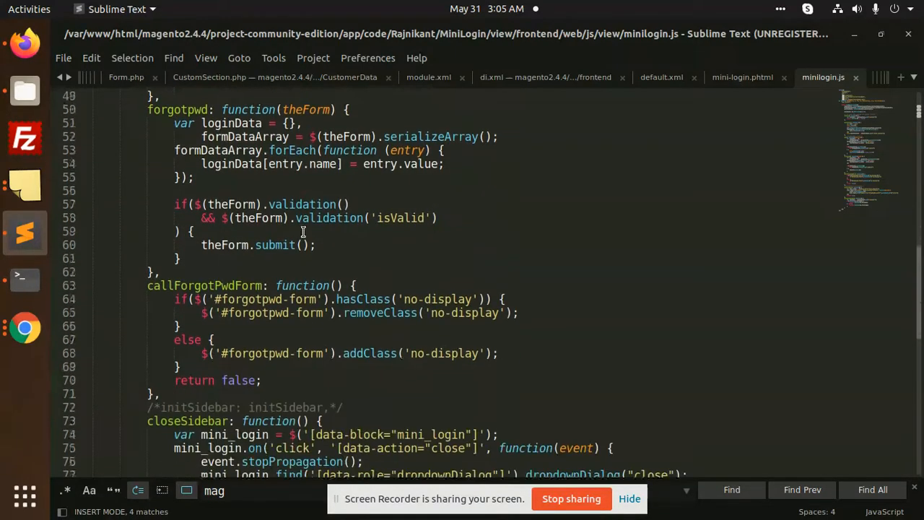
scroll(down, 3)
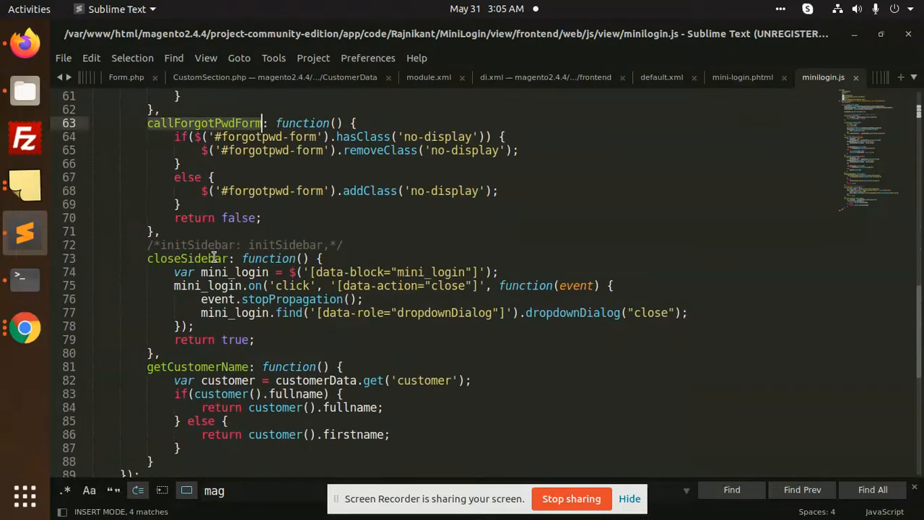
scroll(down, 3)
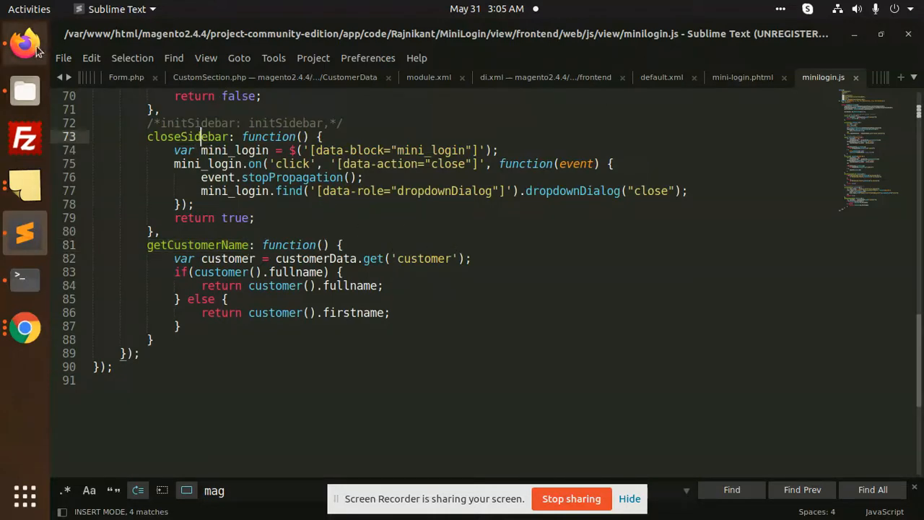
Glance at the module's frontend and view folders in Files, then return to the My Account page
click(26, 44)
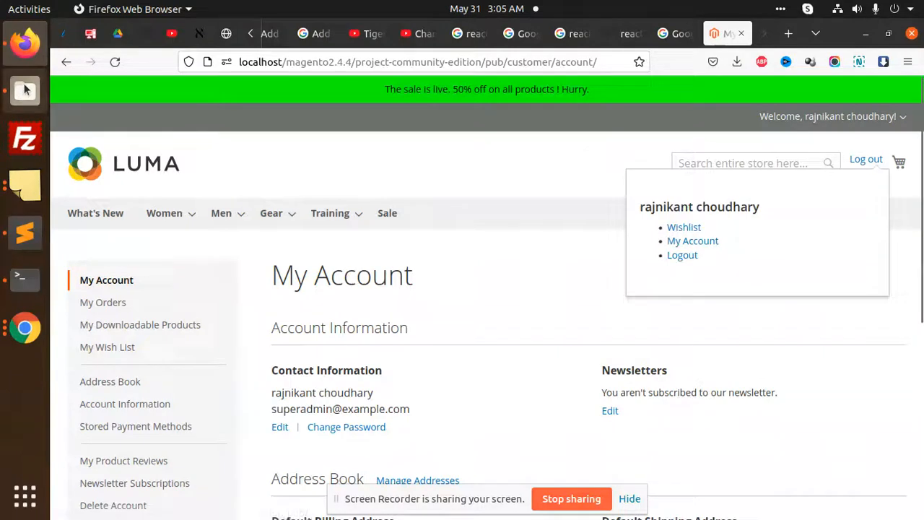
click(25, 89)
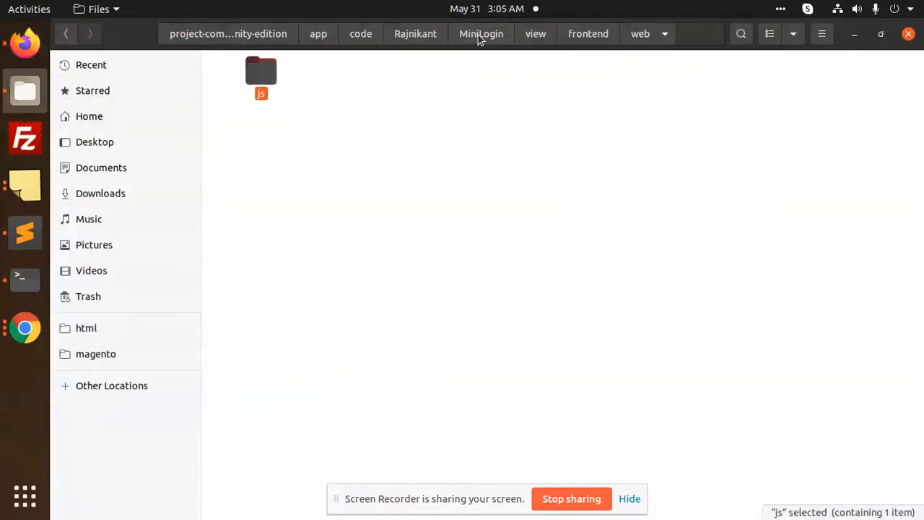
click(588, 33)
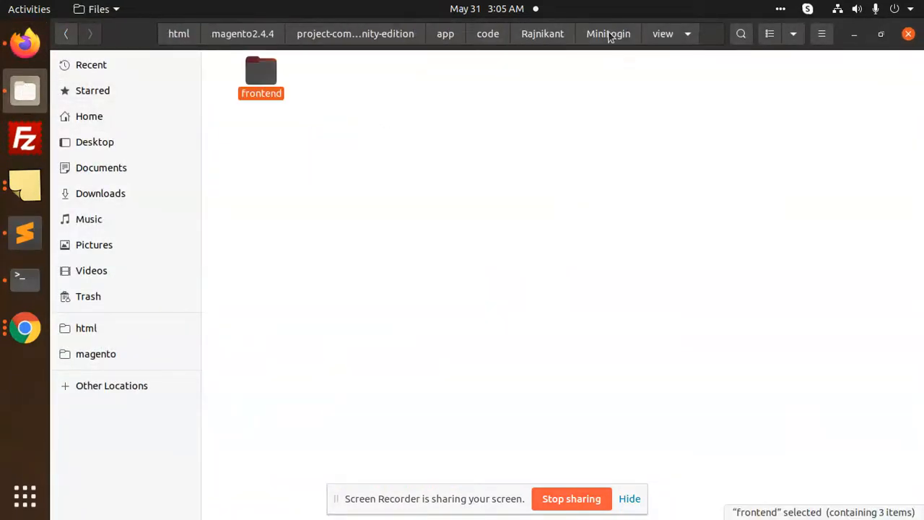
double_click(260, 71)
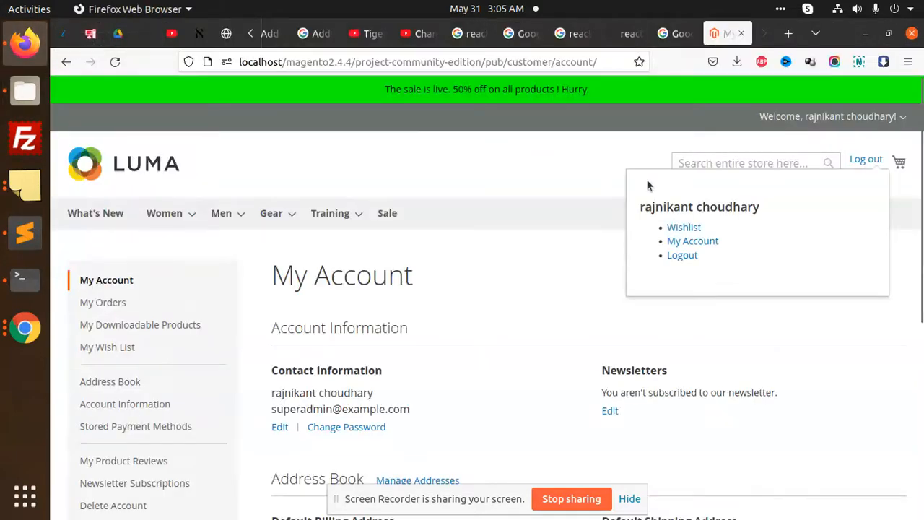
mouse_move(704, 213)
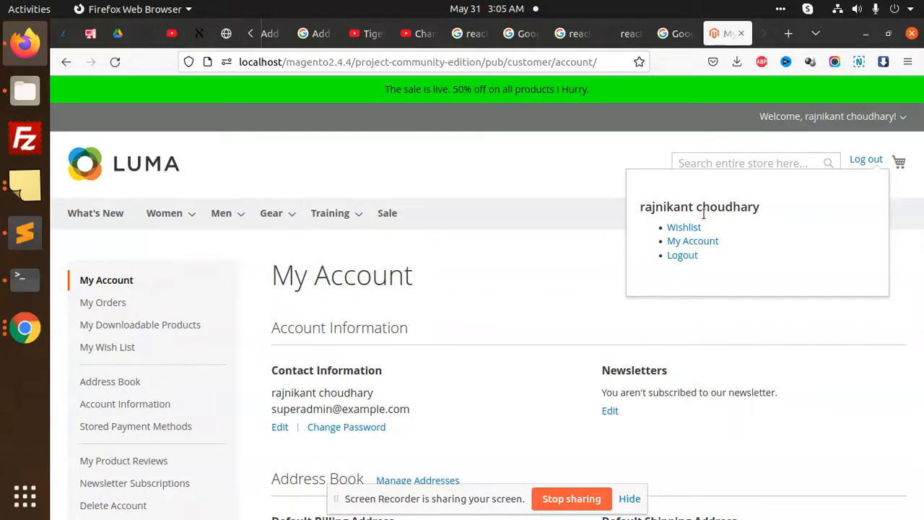
mouse_move(708, 117)
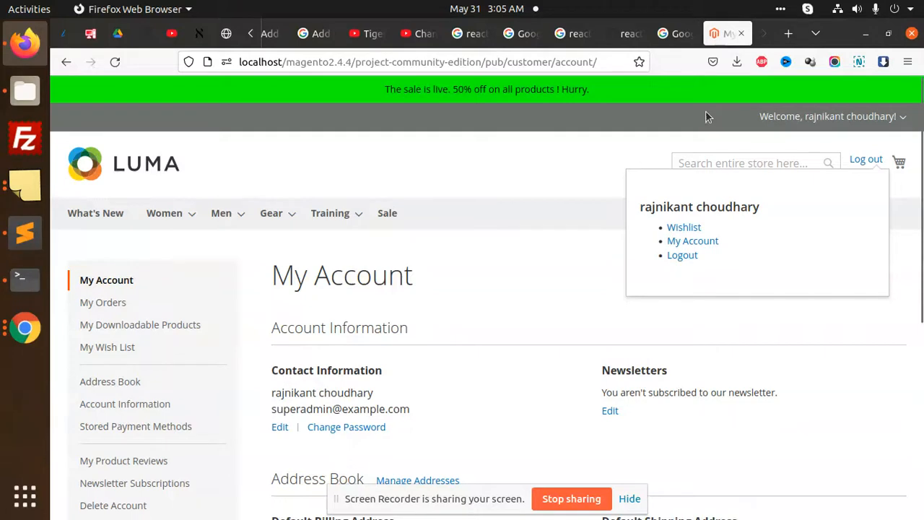
mouse_move(447, 114)
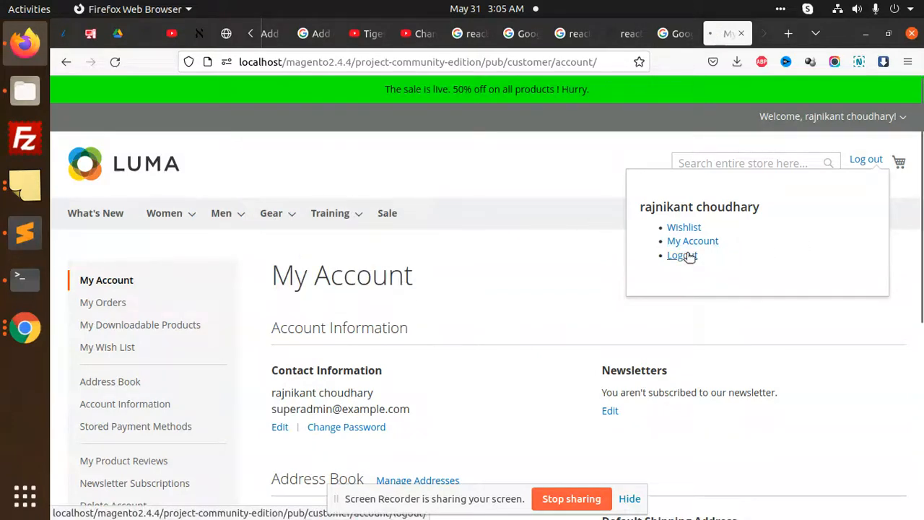
Sign the customer out and browse to the Gear > Bags category page
click(681, 254)
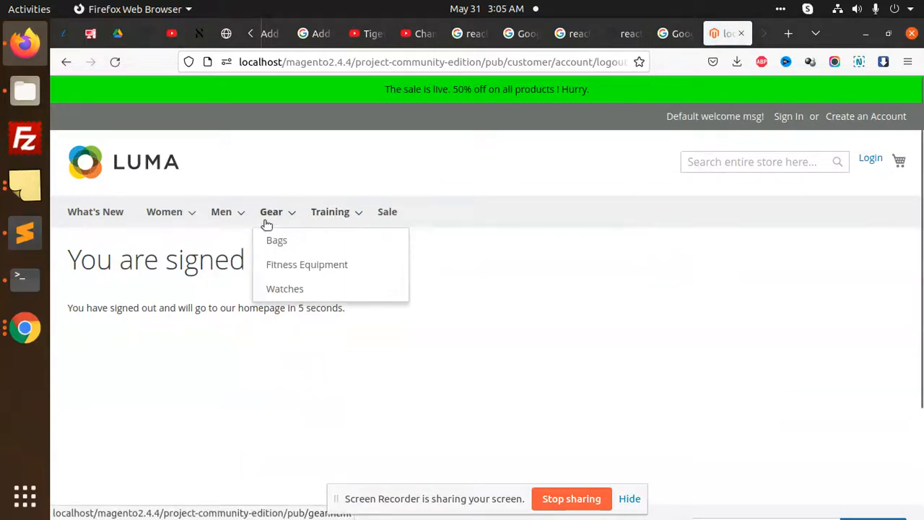
click(277, 240)
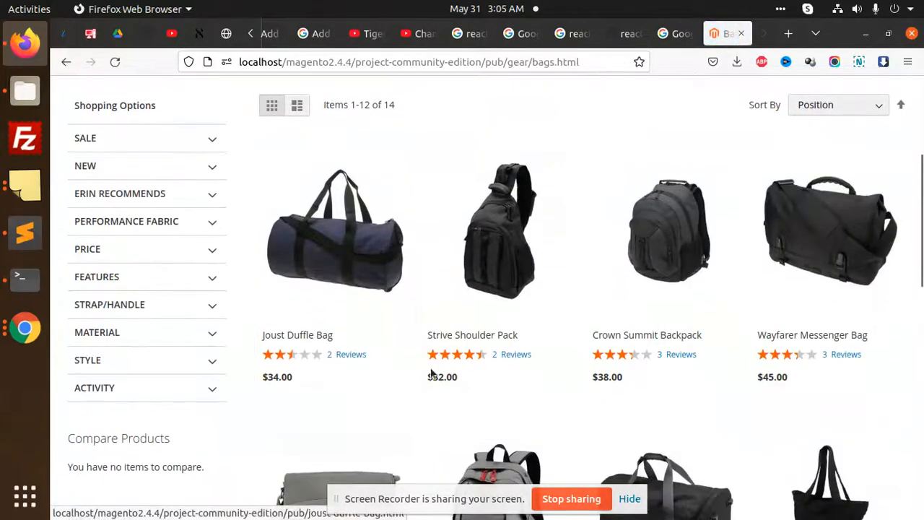
mouse_move(566, 289)
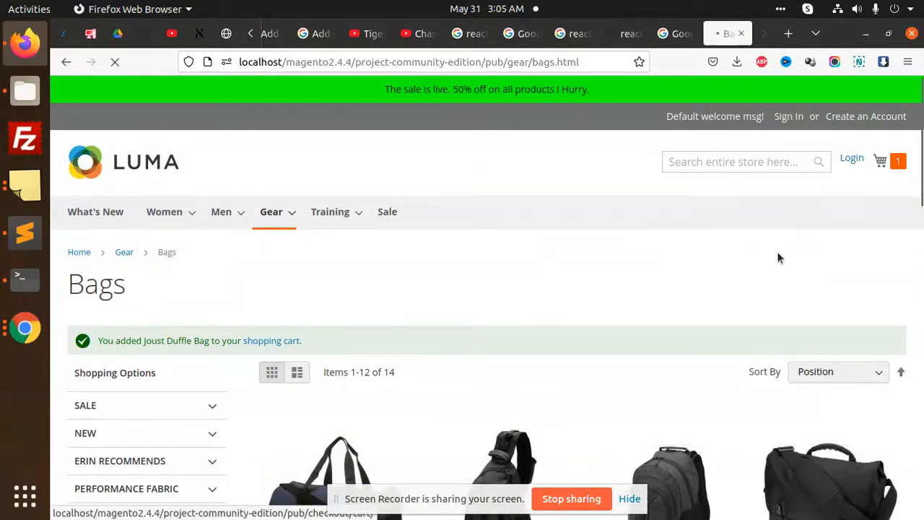
mouse_move(696, 257)
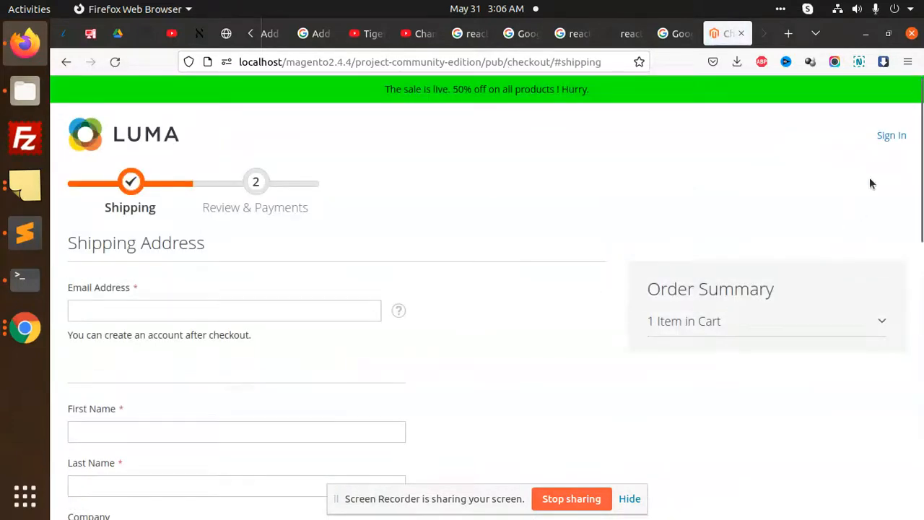
Sign in from checkout's popup with the saved login and review the prefilled shipping name fields
click(892, 135)
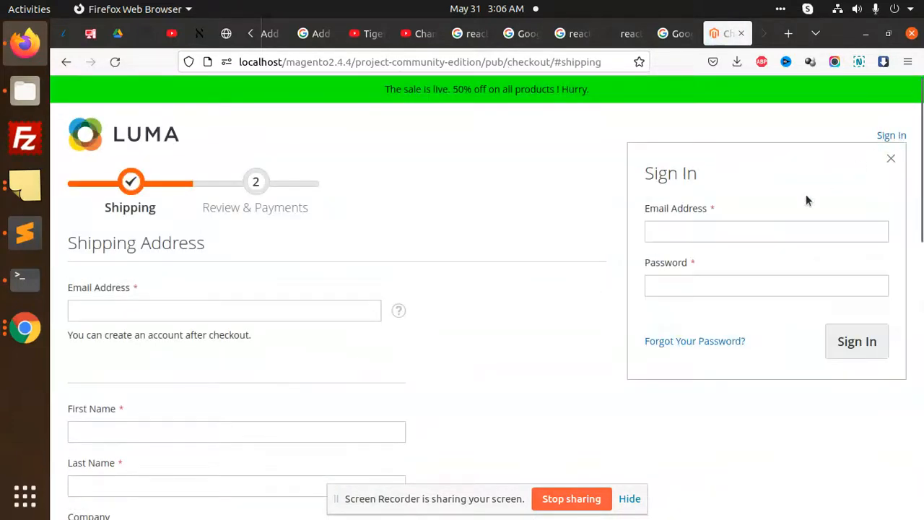
mouse_move(669, 312)
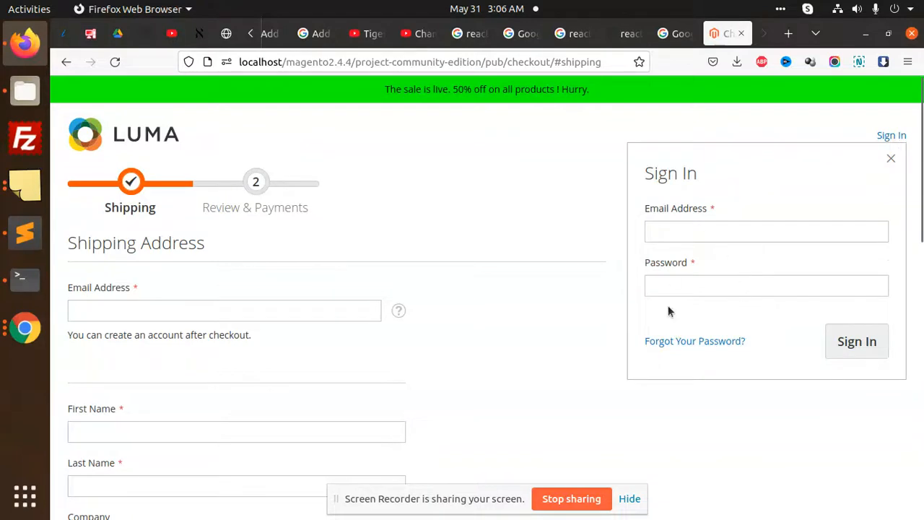
click(765, 231)
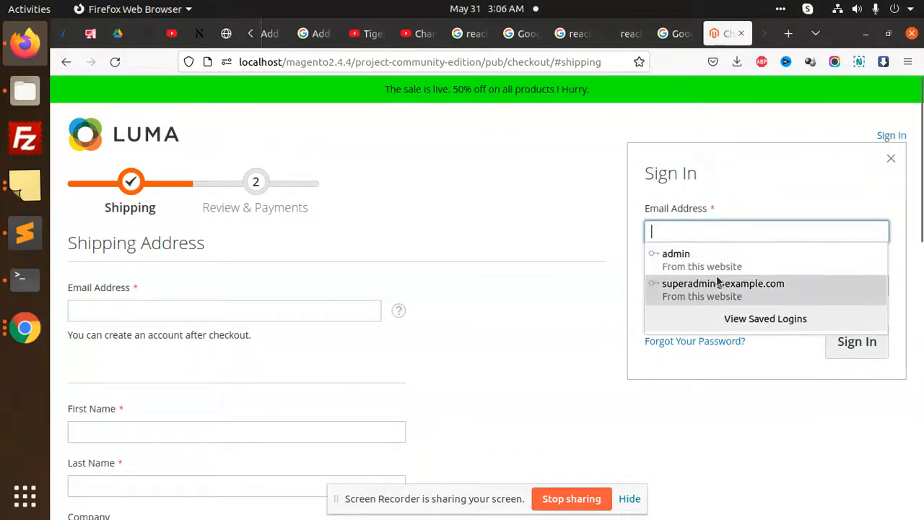
click(722, 283)
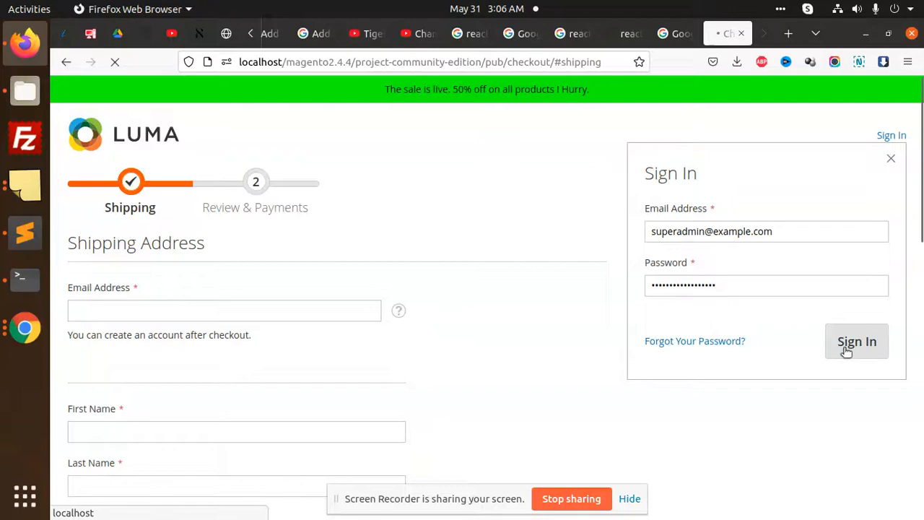
click(855, 341)
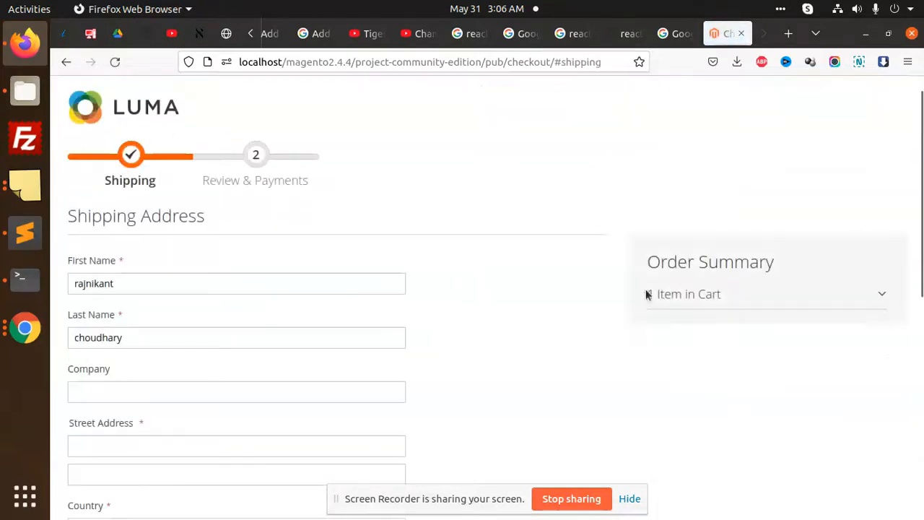
scroll(down, 3)
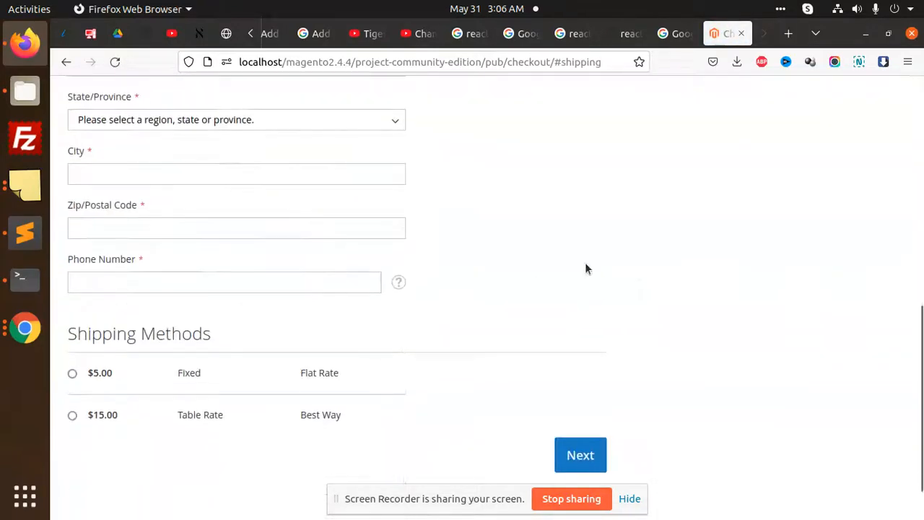
scroll(up, 3)
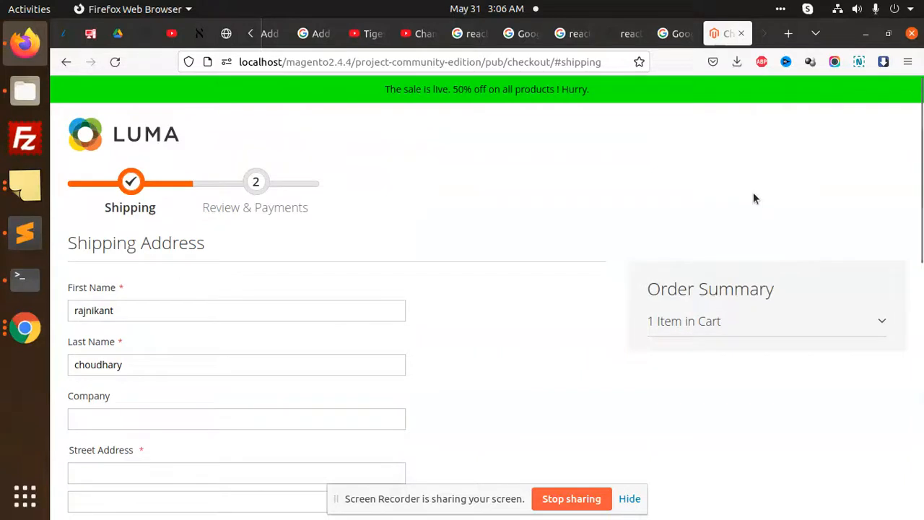
mouse_move(37, 211)
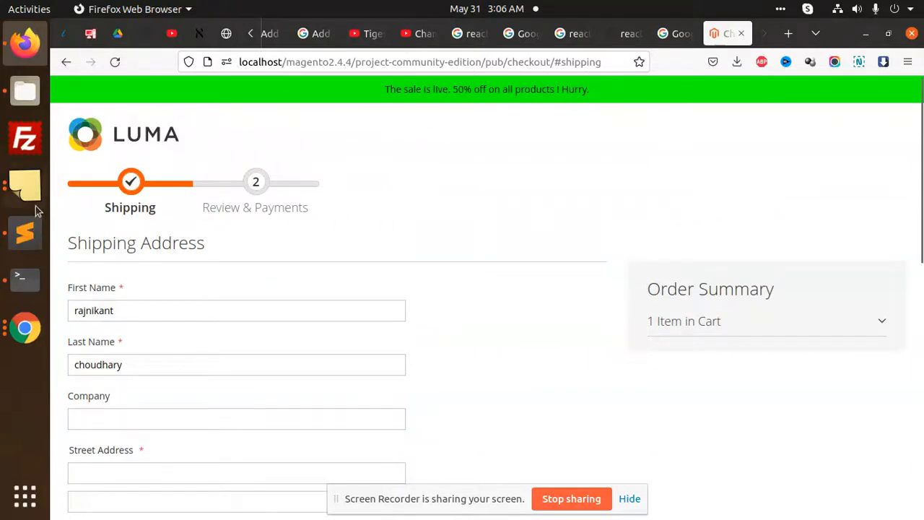
mouse_move(534, 176)
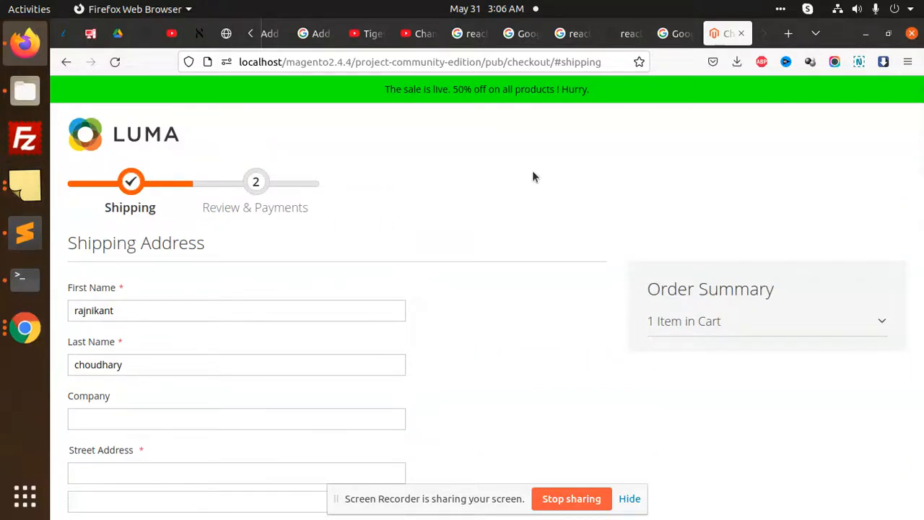